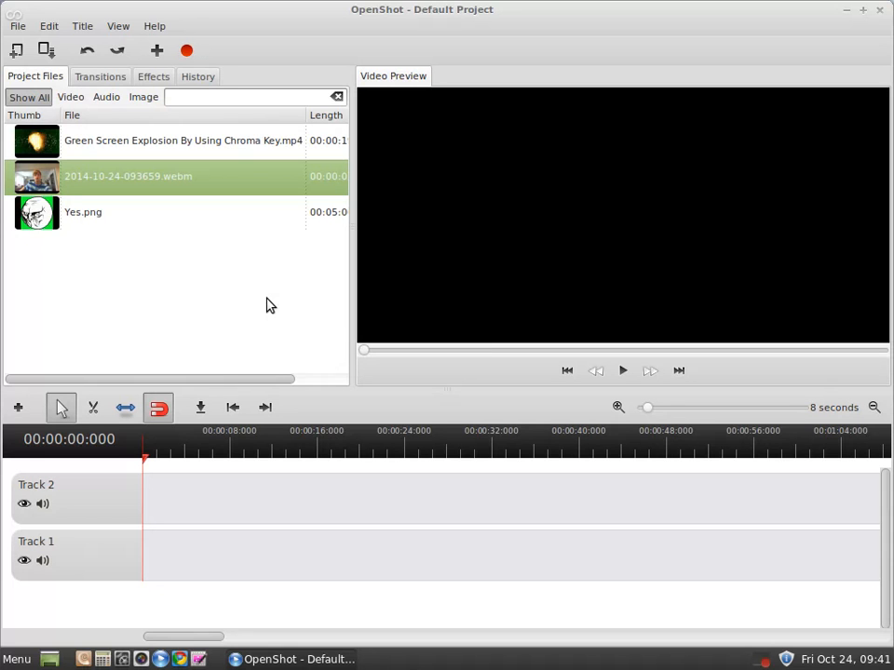
{"action": "mouse_move", "coordinate": [168, 146]}
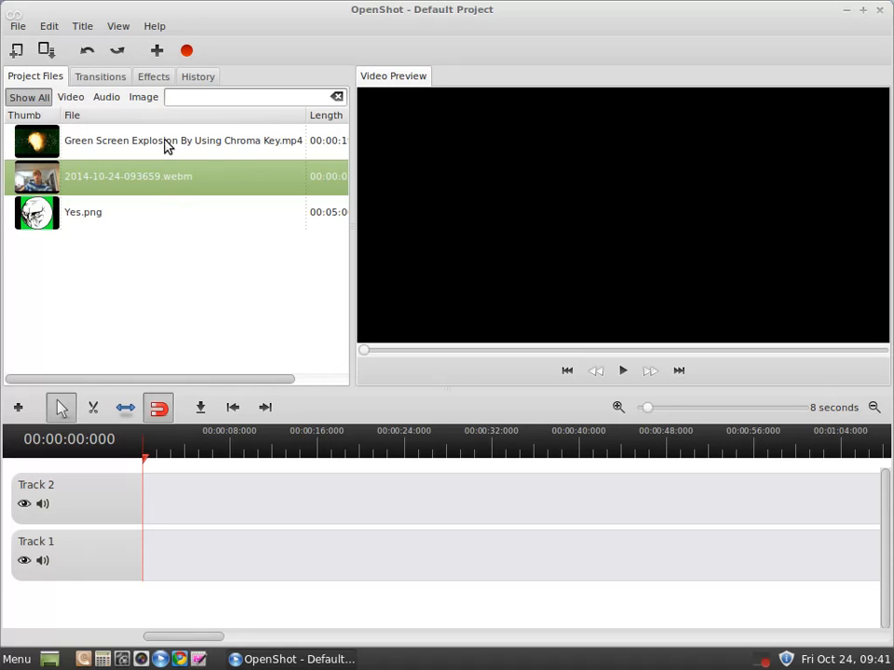
{"action": "mouse_move", "coordinate": [159, 152]}
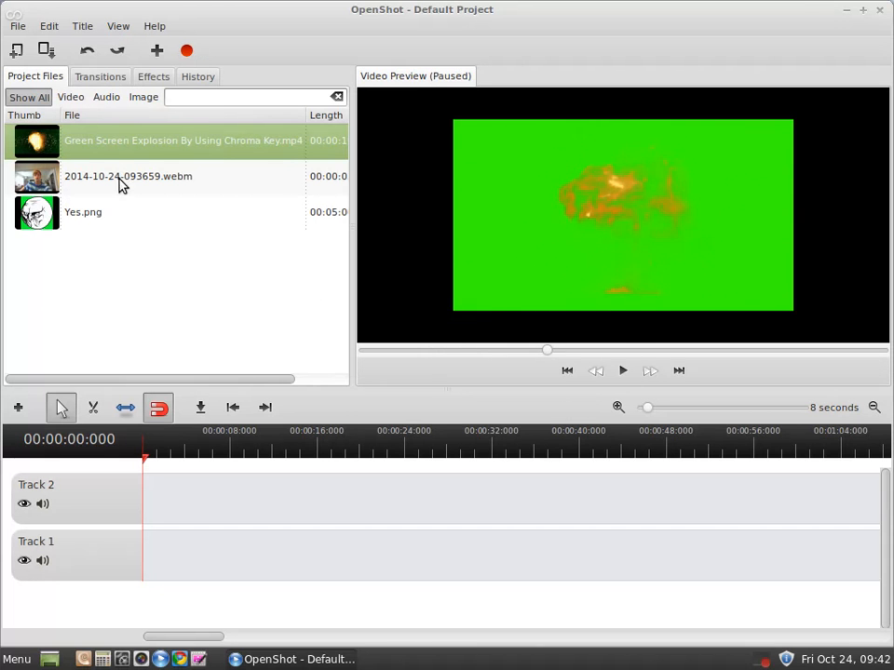
Step: Preview the webcam and troll face files, then play the explosion-over-webcam composite
{"action": "left_click", "coordinate": [128, 176]}
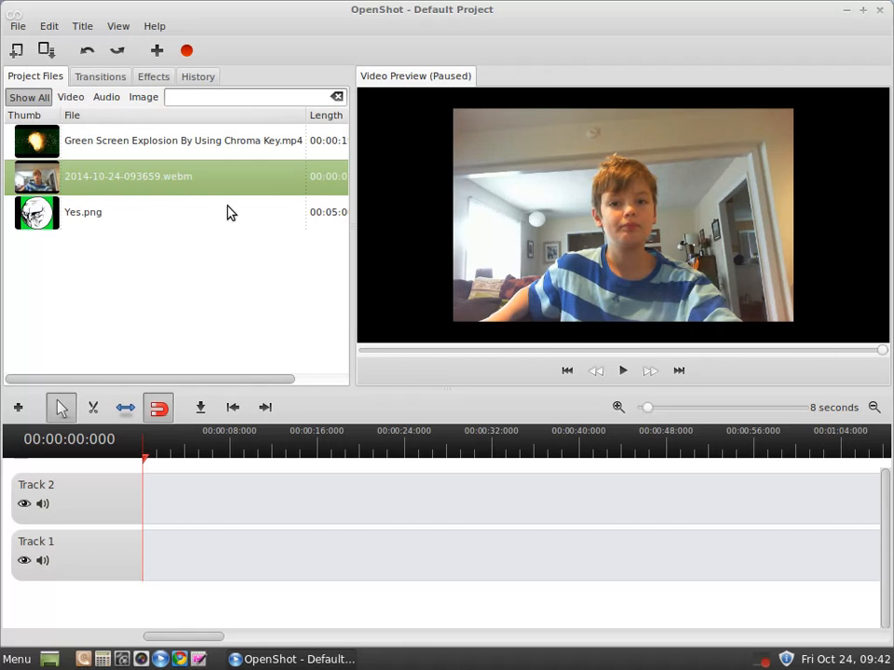
{"action": "mouse_move", "coordinate": [268, 225]}
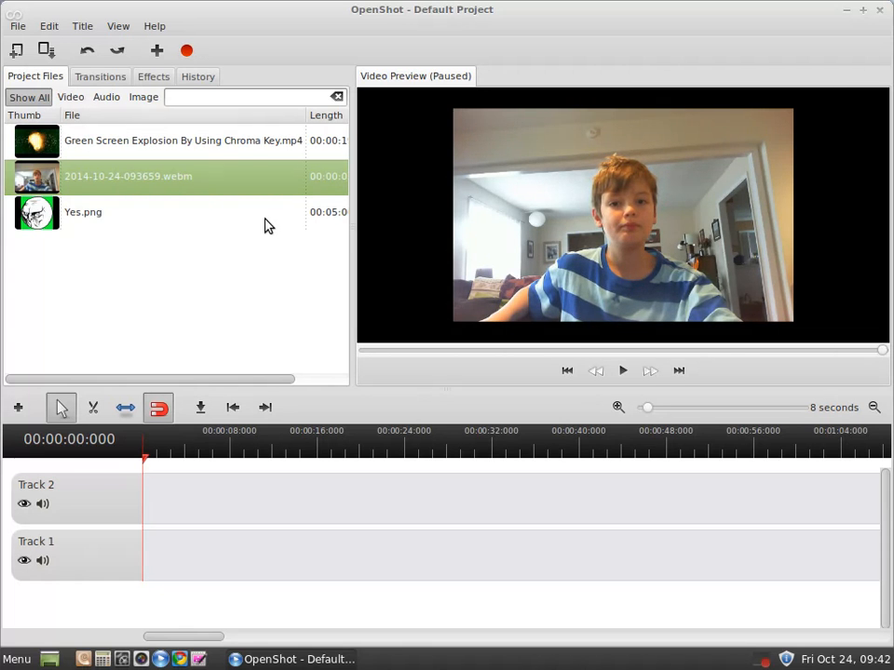
{"action": "left_click", "coordinate": [83, 211]}
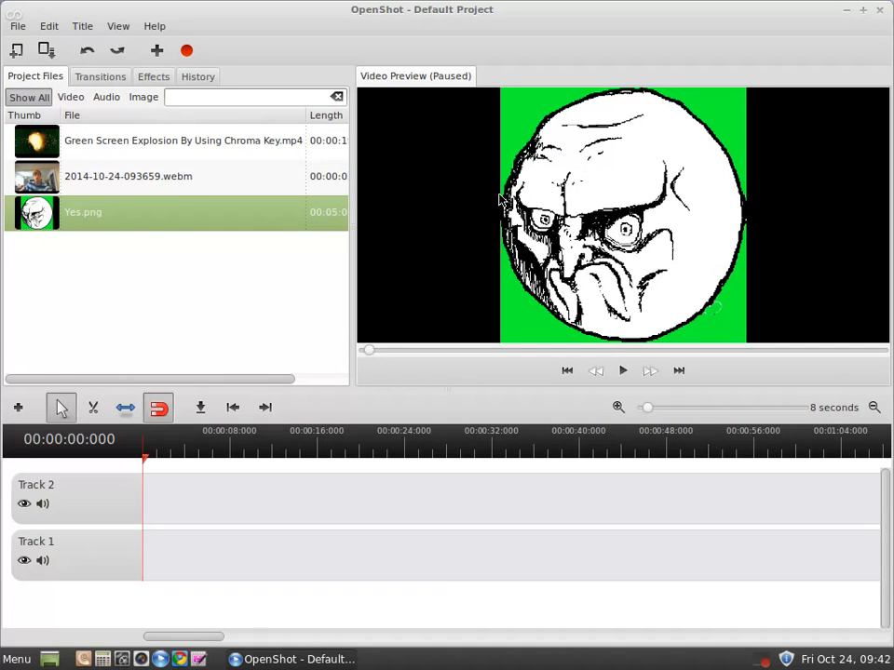
{"action": "mouse_move", "coordinate": [492, 188]}
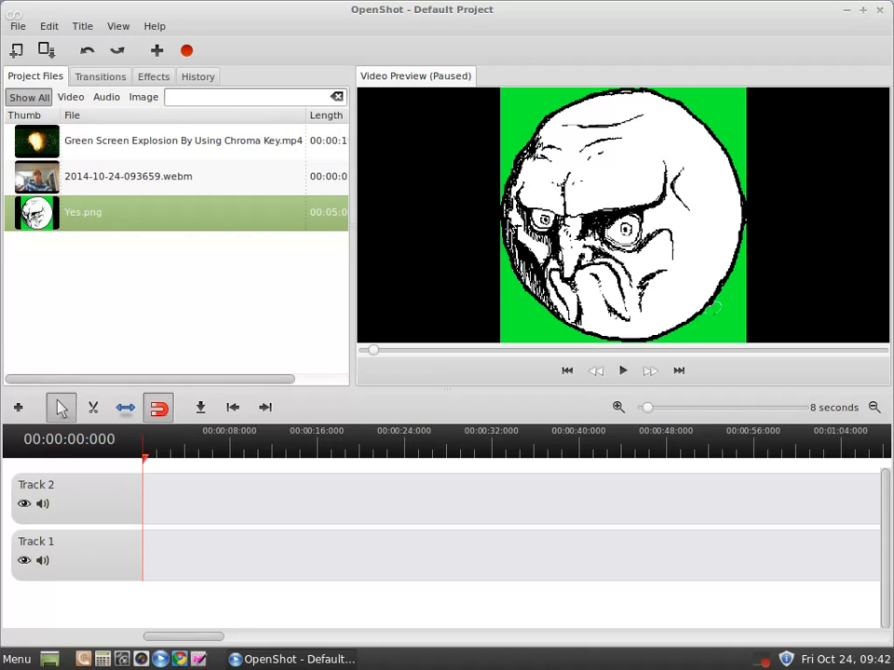
{"action": "mouse_move", "coordinate": [736, 270]}
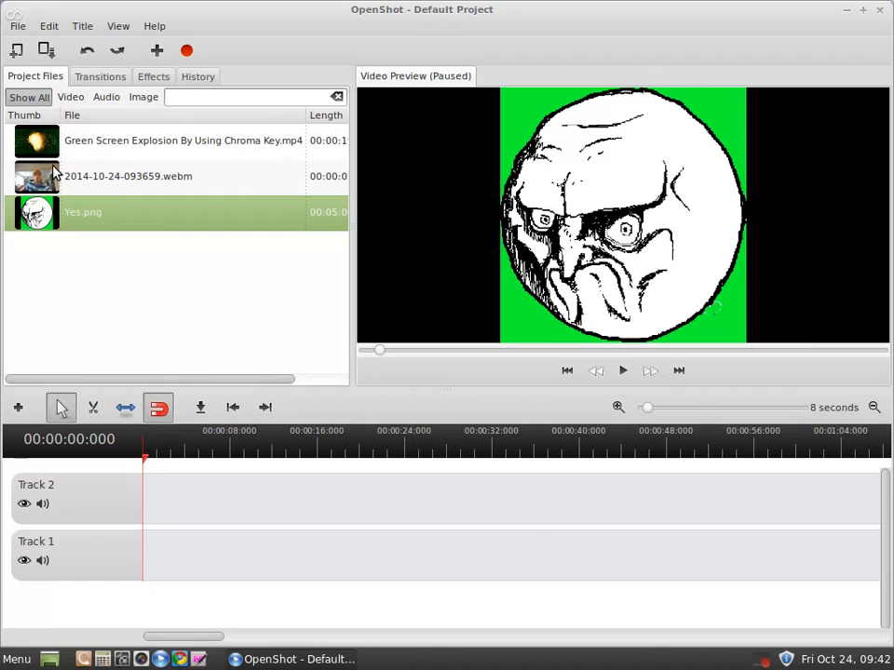
{"action": "mouse_move", "coordinate": [106, 495]}
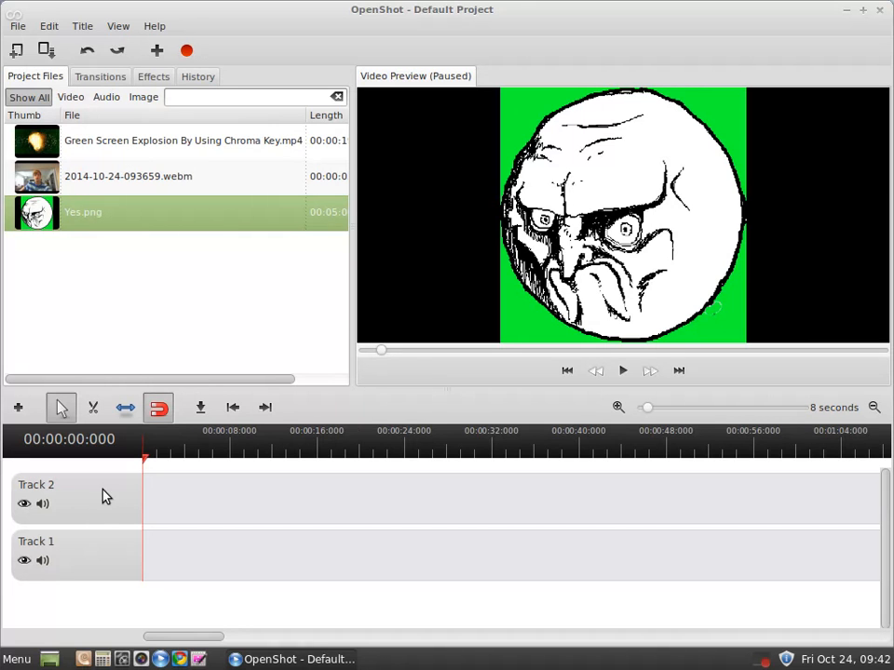
{"action": "mouse_move", "coordinate": [87, 564]}
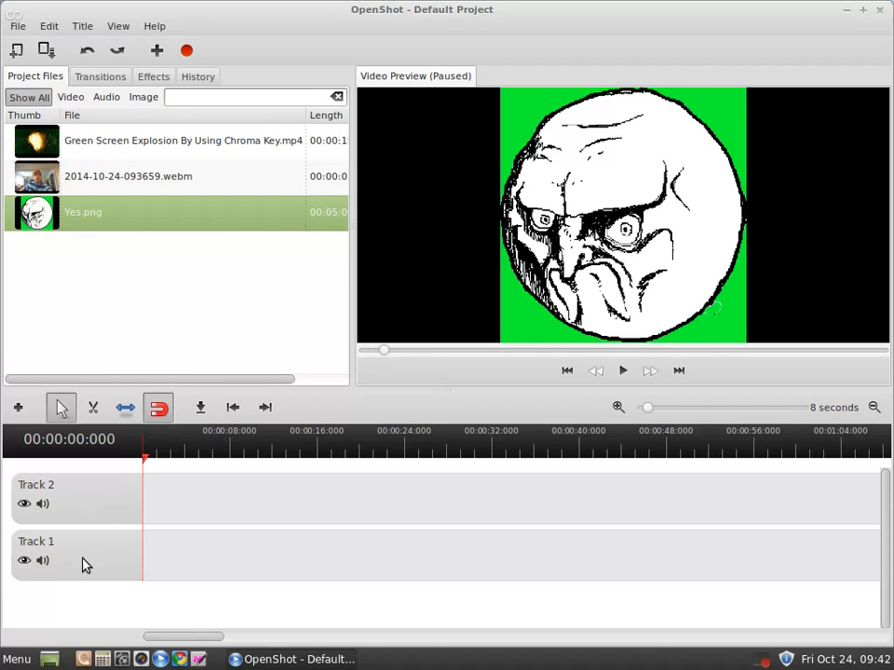
{"action": "mouse_move", "coordinate": [77, 203]}
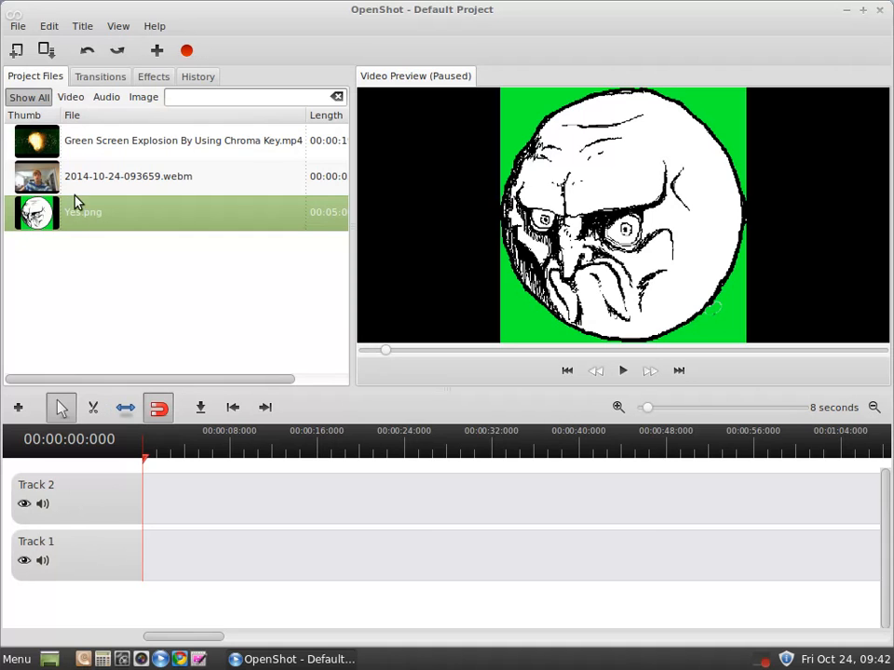
{"action": "mouse_move", "coordinate": [42, 130]}
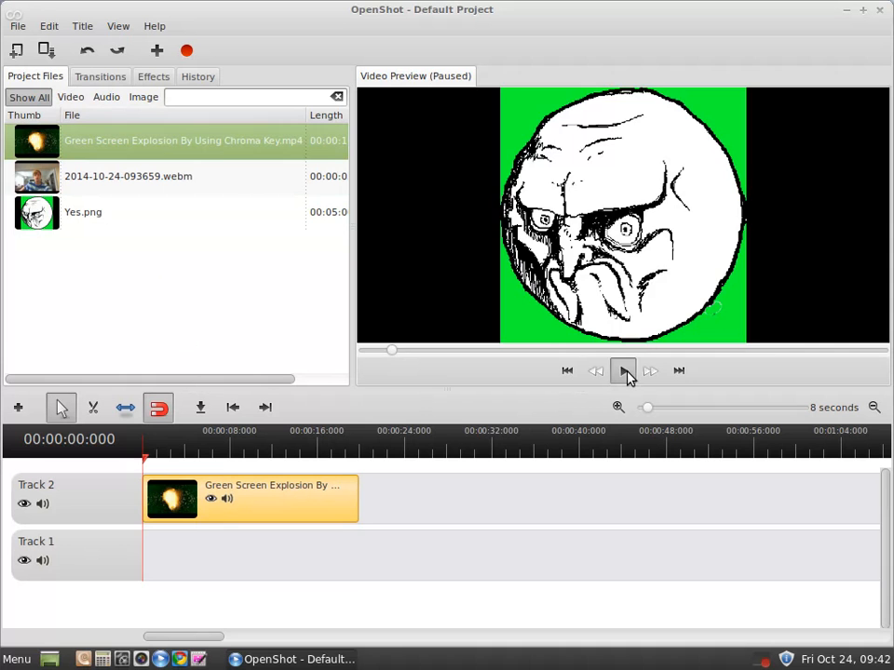
{"action": "left_click", "coordinate": [623, 371]}
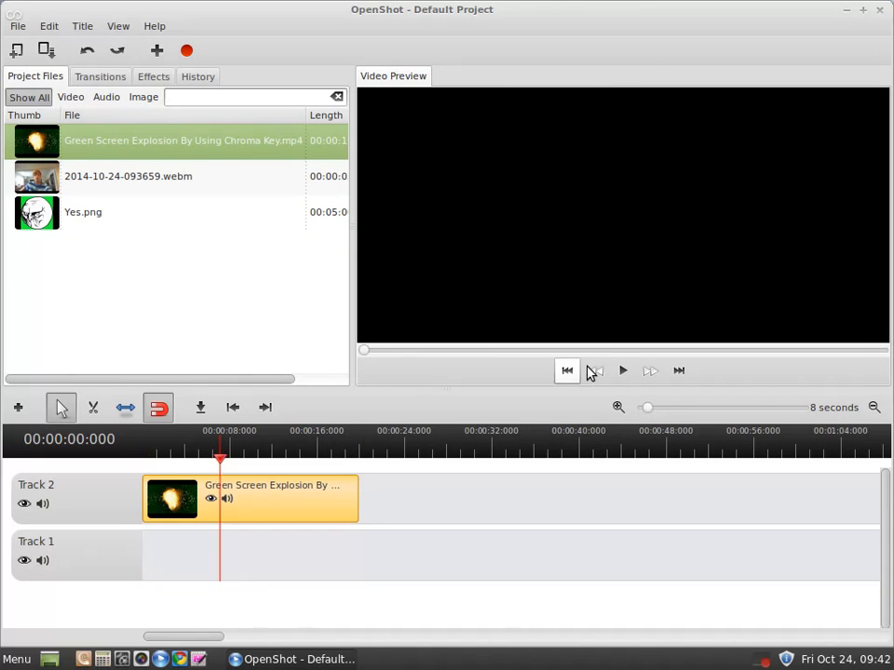
{"action": "left_click", "coordinate": [622, 371]}
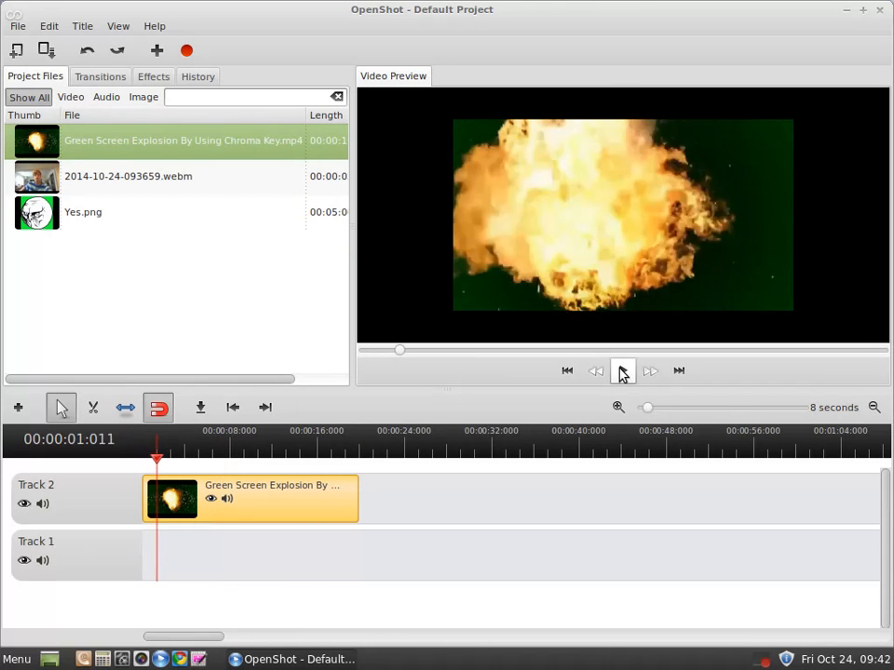
{"action": "left_click", "coordinate": [622, 371]}
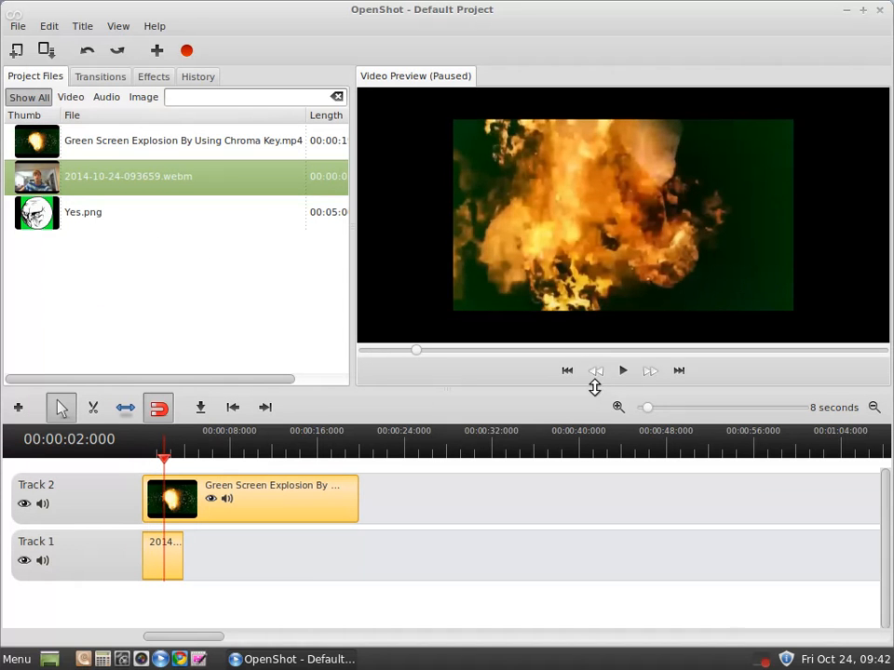
{"action": "left_click", "coordinate": [622, 370]}
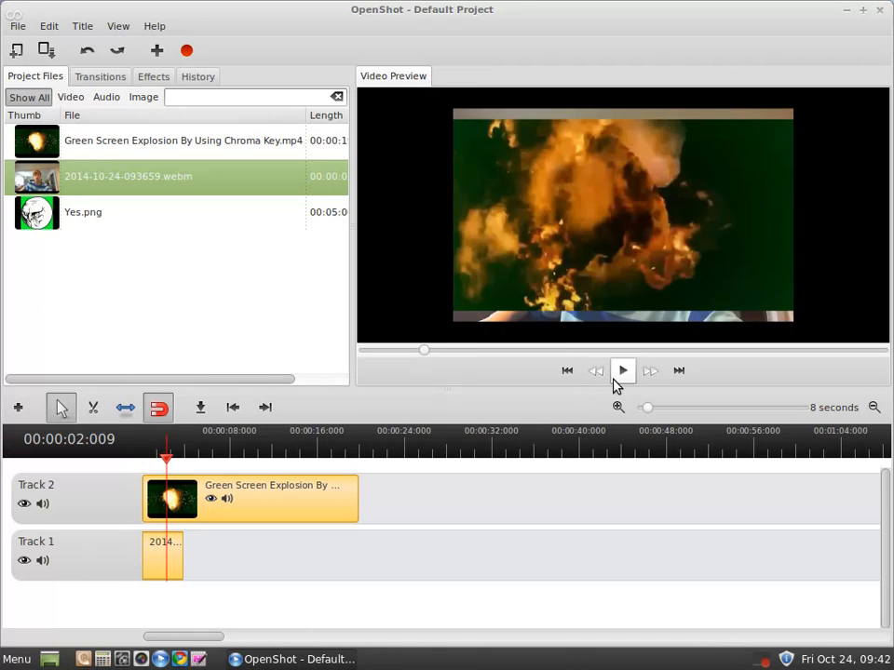
{"action": "left_click", "coordinate": [622, 371]}
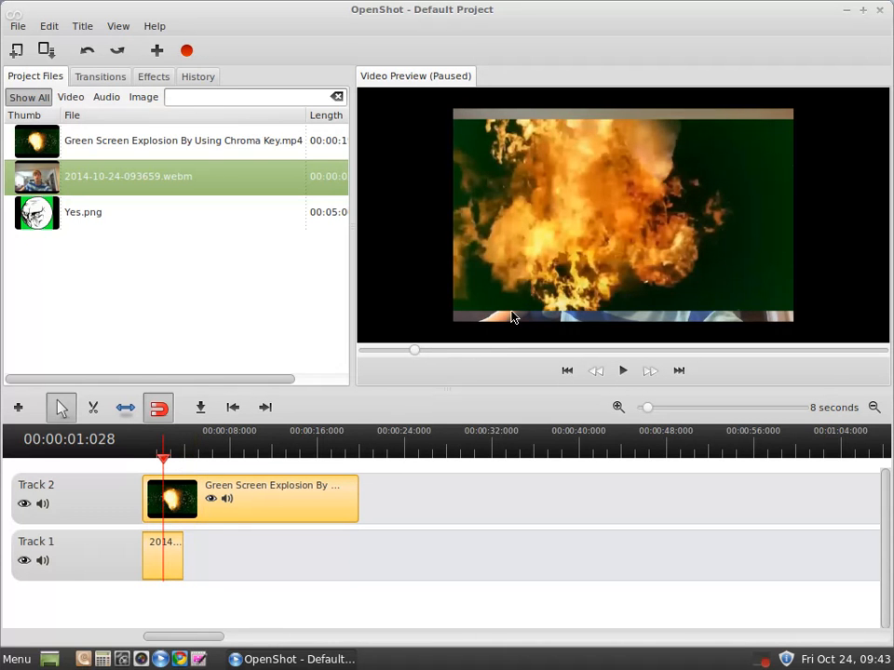
{"action": "mouse_move", "coordinate": [726, 291]}
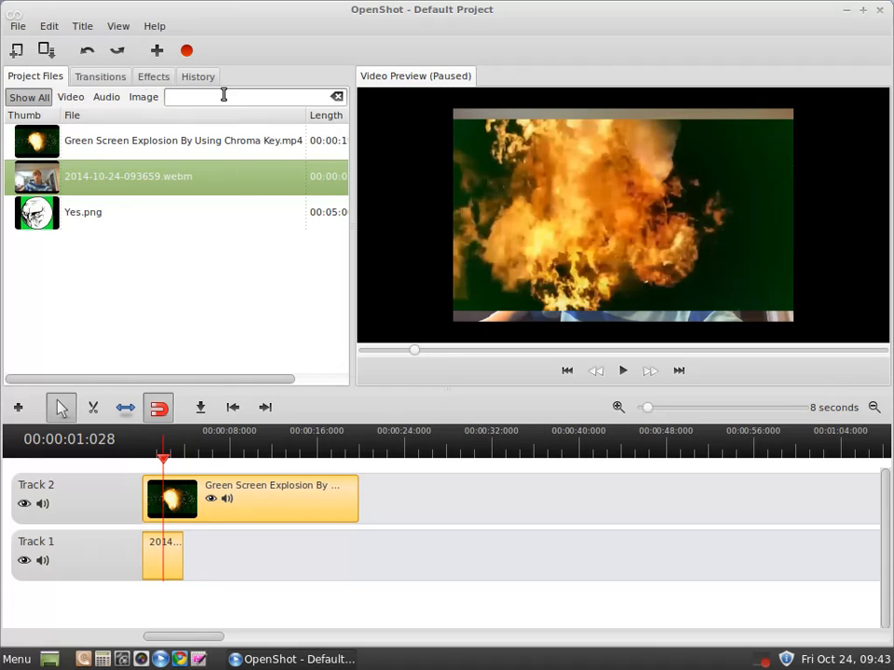
Step: Add Chroma Key to the explosion clip, sampling its dark green background as key colour
{"action": "left_click", "coordinate": [99, 77]}
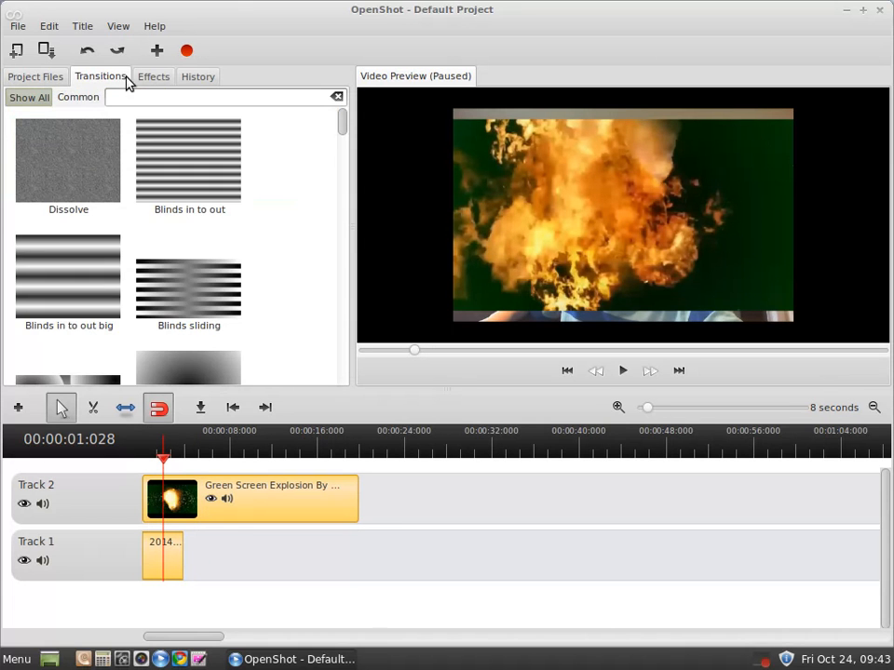
{"action": "left_click", "coordinate": [153, 76]}
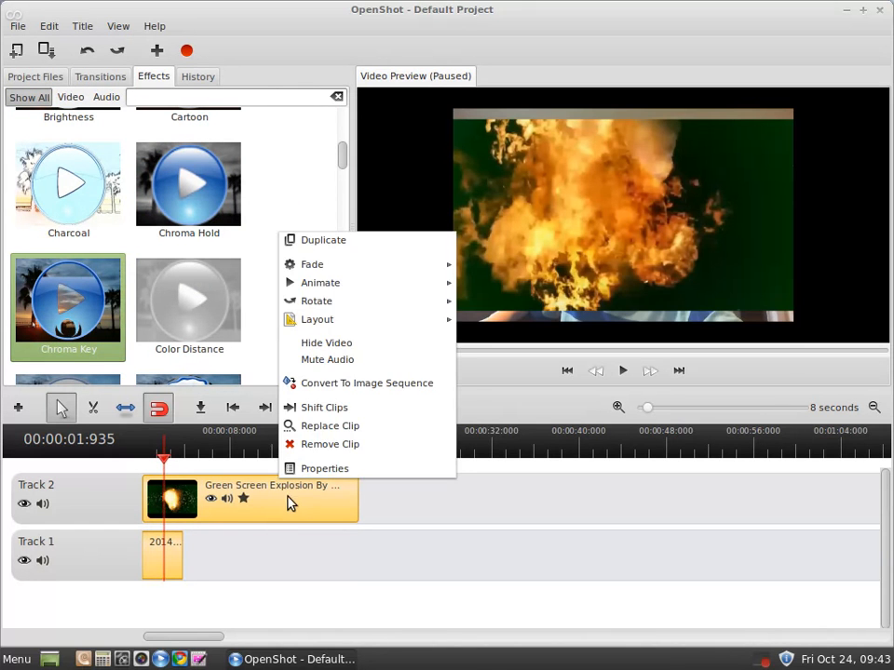
{"action": "left_click", "coordinate": [324, 468]}
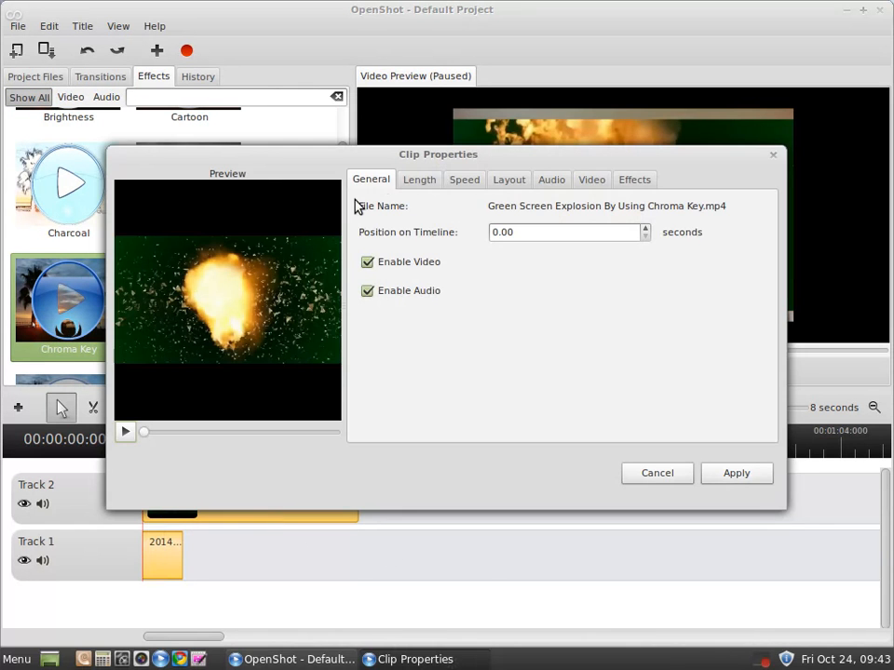
{"action": "left_click", "coordinate": [634, 178]}
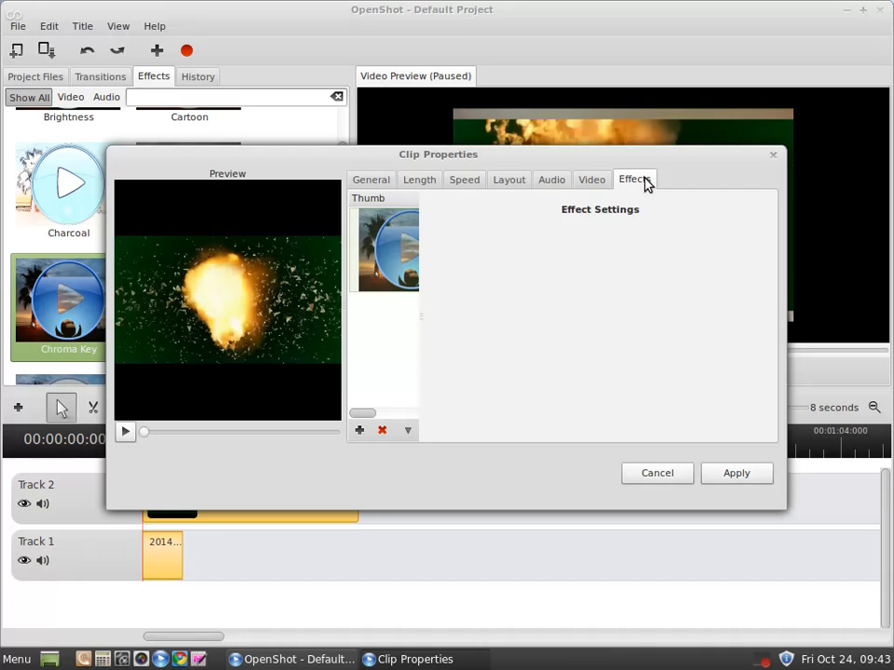
{"action": "left_click", "coordinate": [634, 179]}
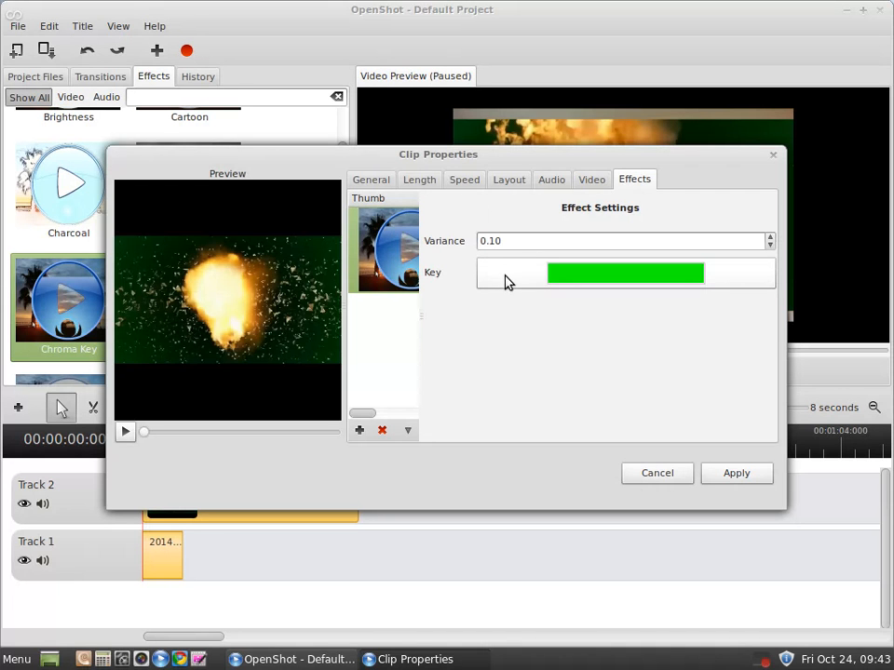
{"action": "left_click", "coordinate": [626, 273]}
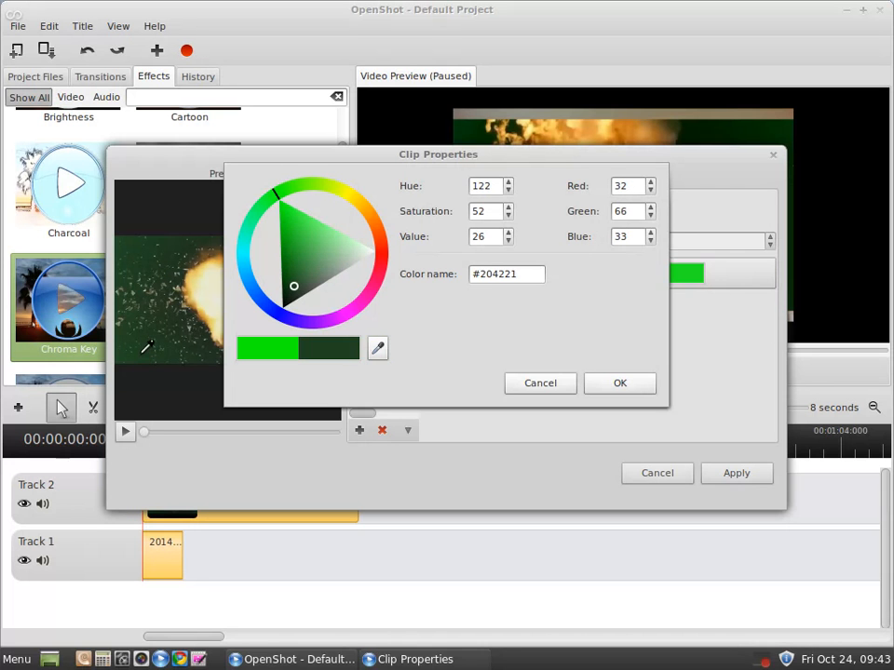
{"action": "left_click", "coordinate": [620, 382]}
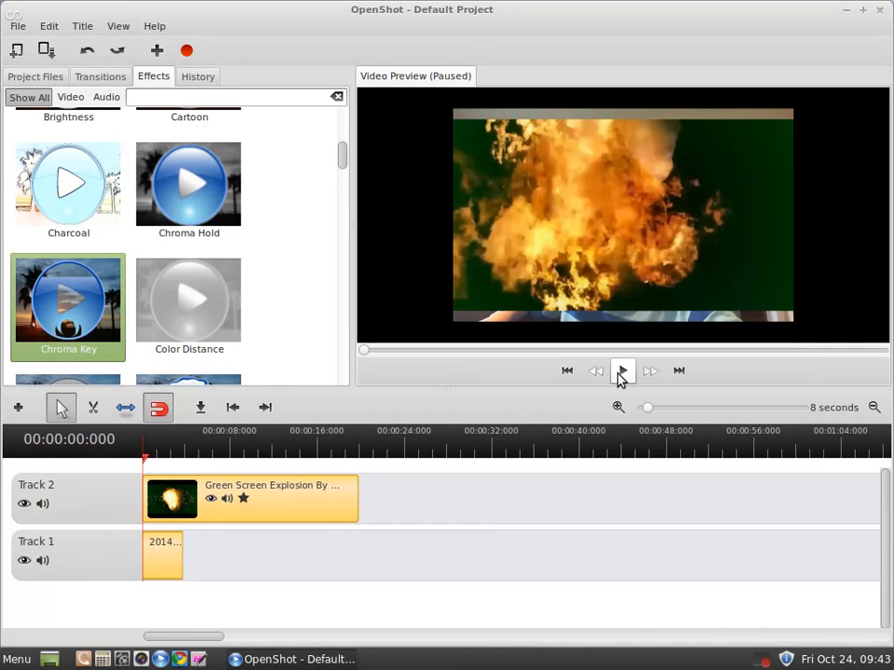
{"action": "left_click", "coordinate": [622, 371]}
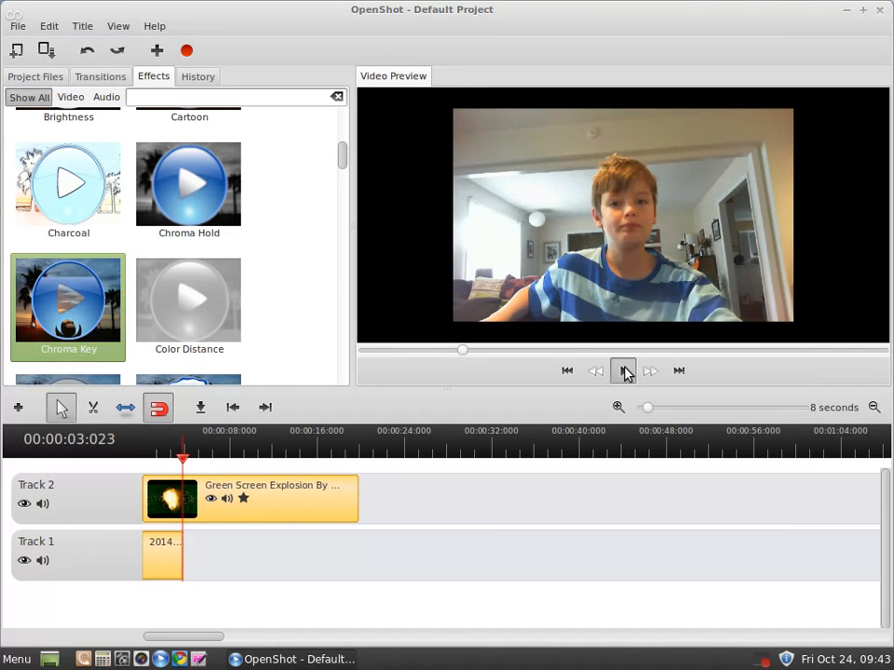
{"action": "left_click", "coordinate": [622, 371]}
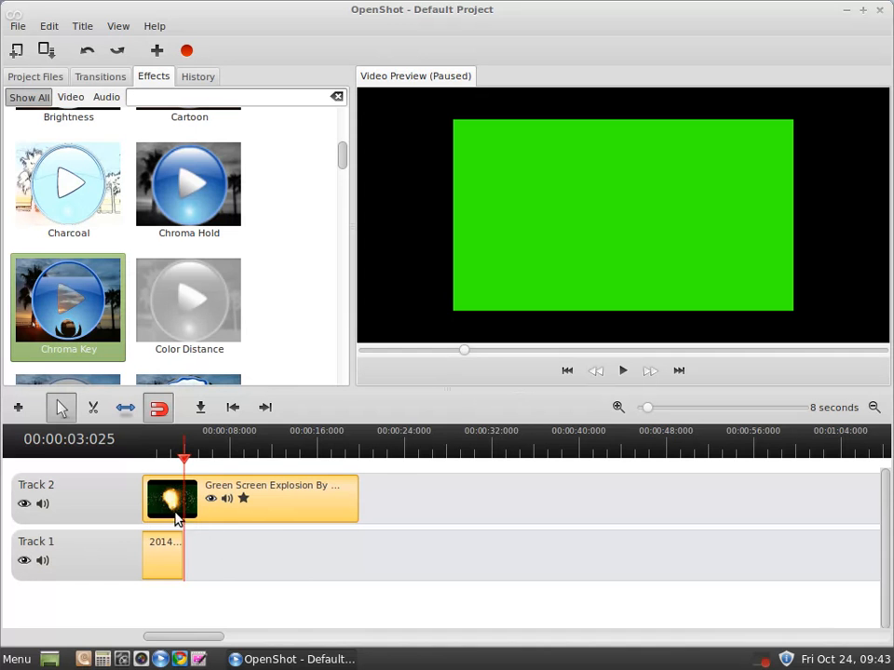
{"action": "mouse_move", "coordinate": [182, 477]}
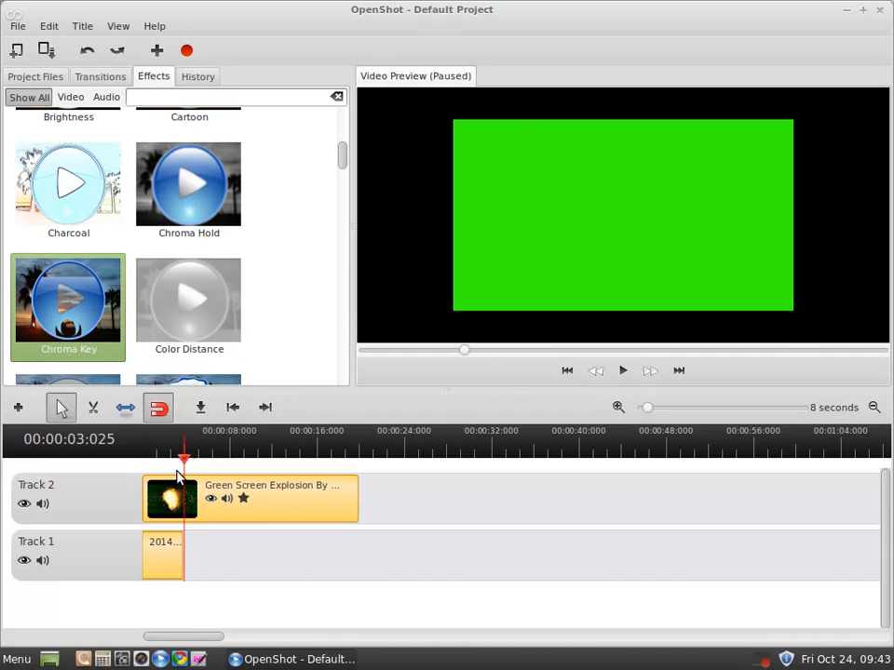
Step: Step the explosion clip's Chroma Key variance down to 0.05 and apply it
{"action": "double_click", "coordinate": [170, 498]}
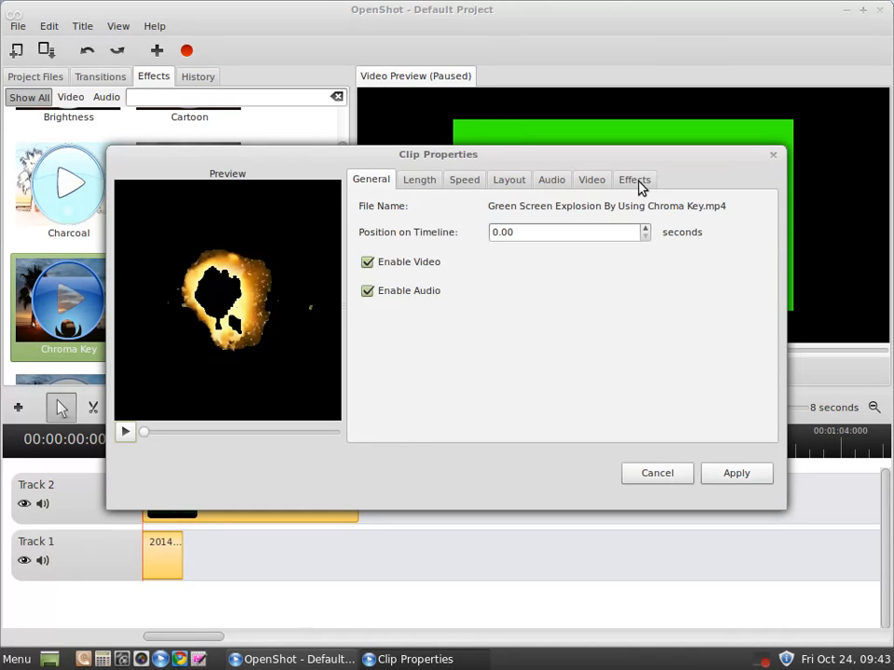
{"action": "left_click", "coordinate": [635, 179]}
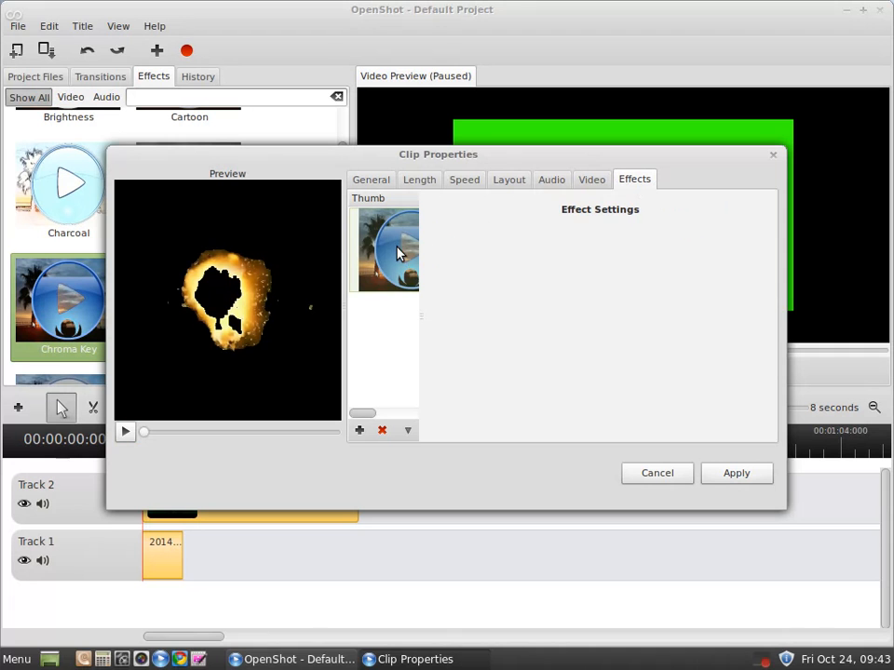
{"action": "left_click", "coordinate": [386, 249]}
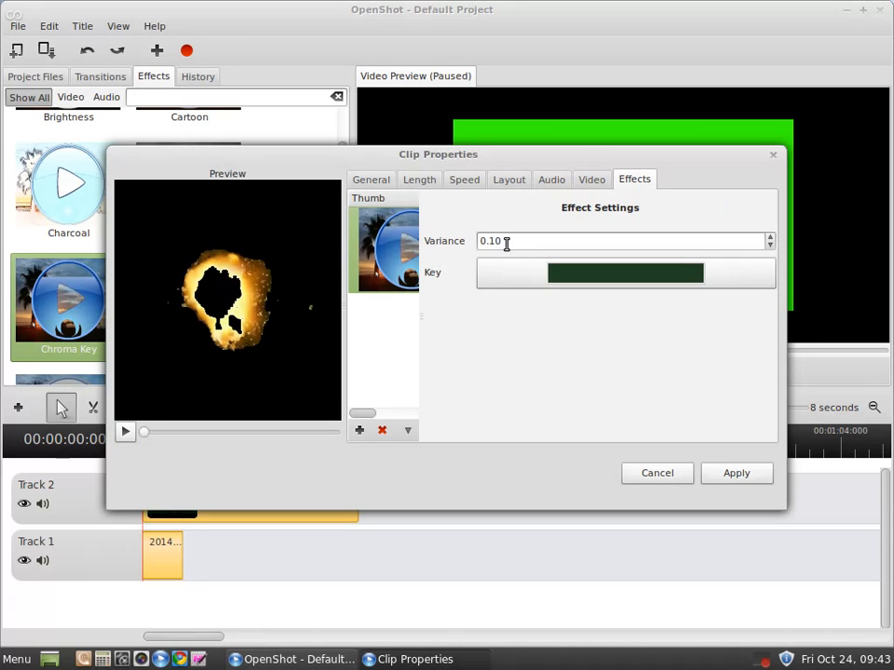
{"action": "mouse_move", "coordinate": [726, 240]}
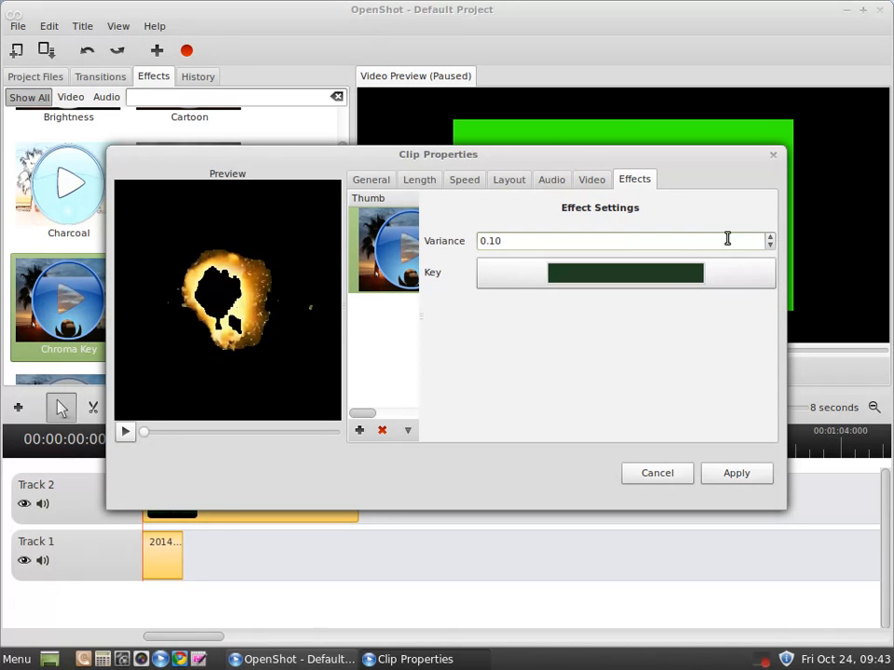
{"action": "left_click", "coordinate": [770, 236]}
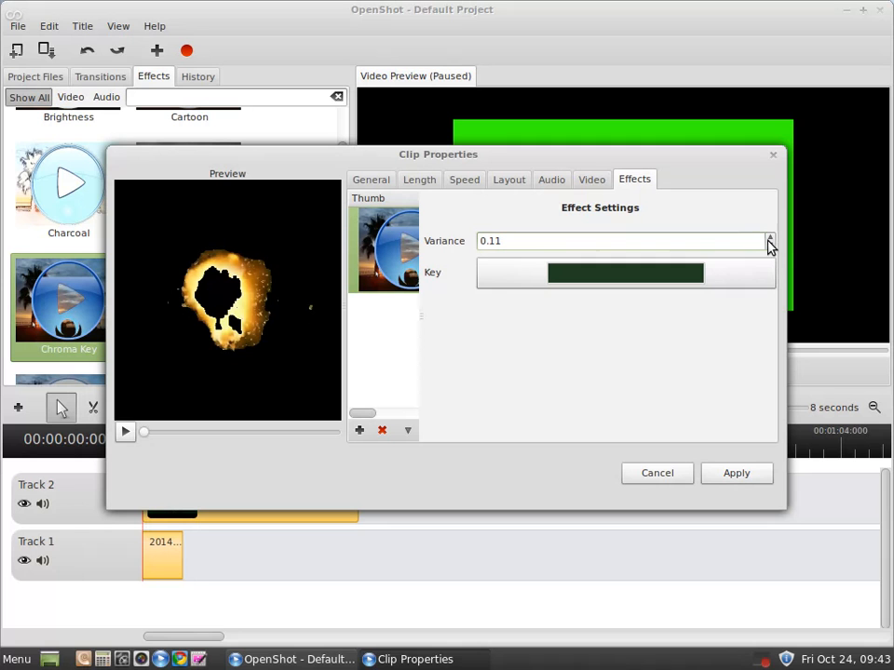
{"action": "left_click", "coordinate": [770, 245]}
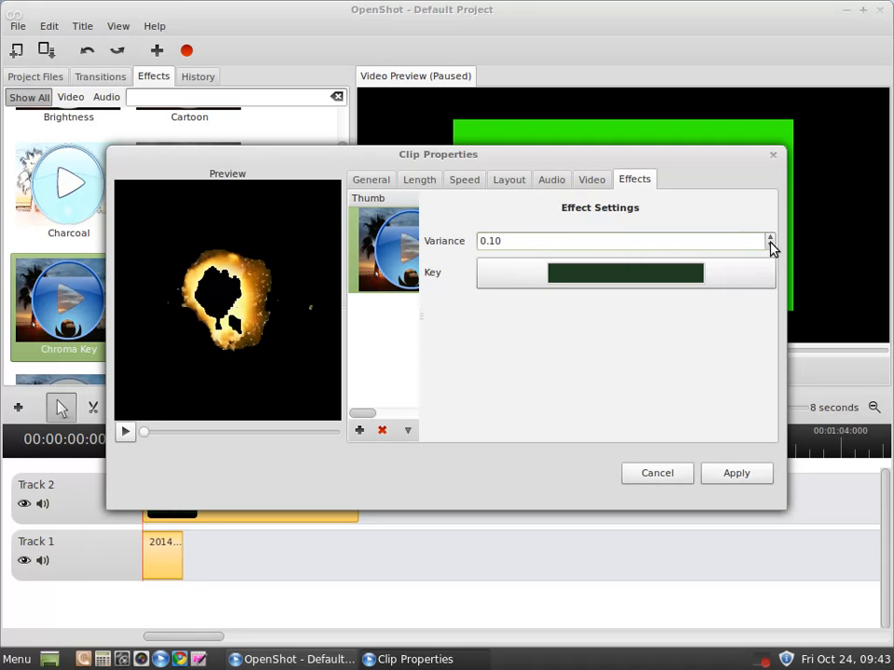
{"action": "left_click", "coordinate": [771, 245]}
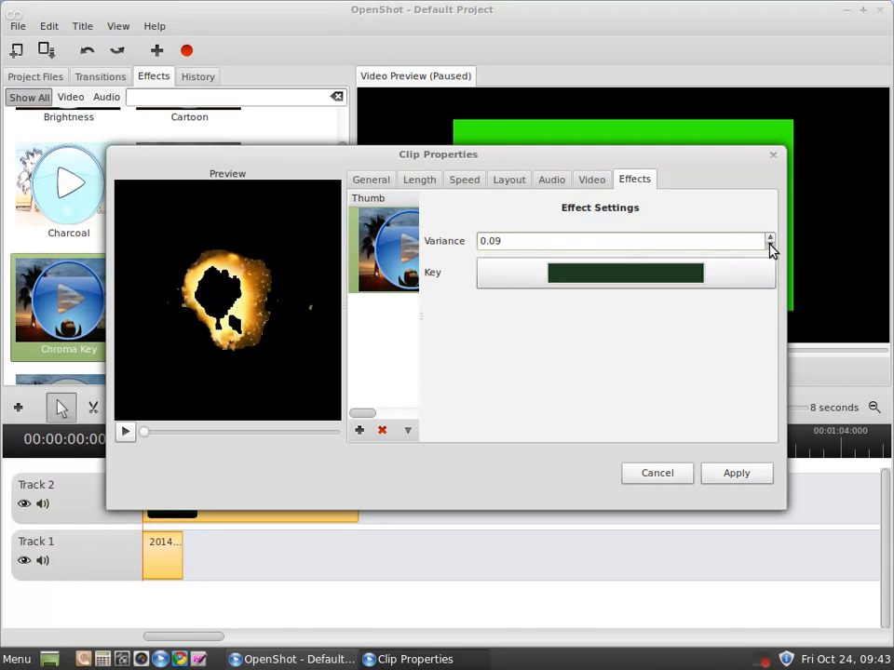
{"action": "left_click", "coordinate": [770, 245]}
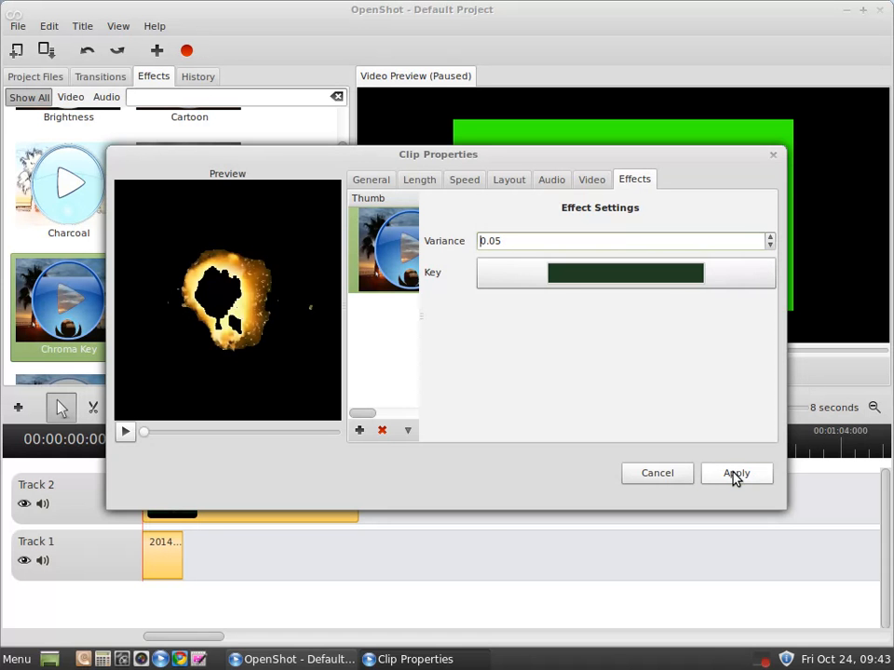
{"action": "left_click", "coordinate": [736, 473]}
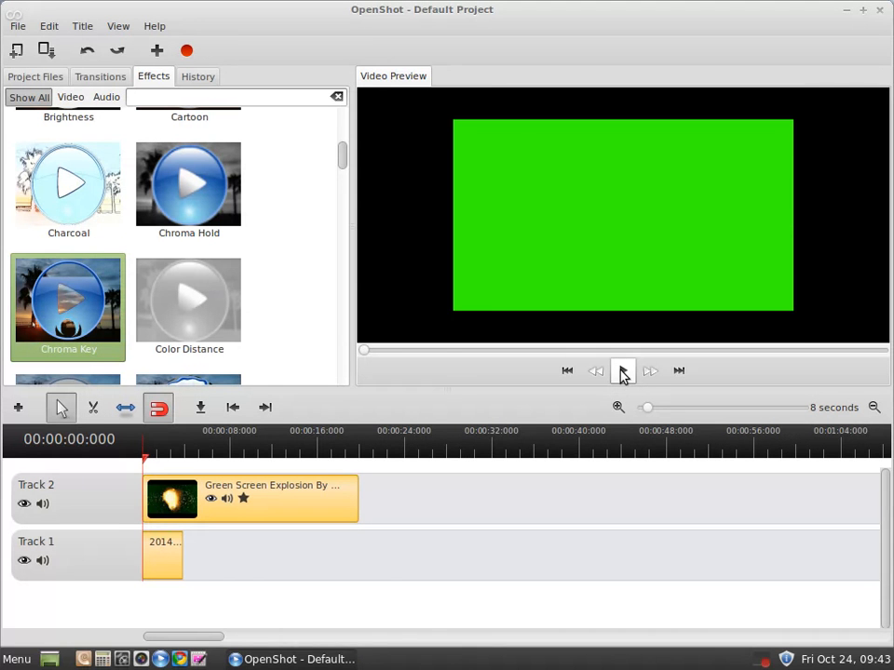
{"action": "left_click", "coordinate": [623, 370]}
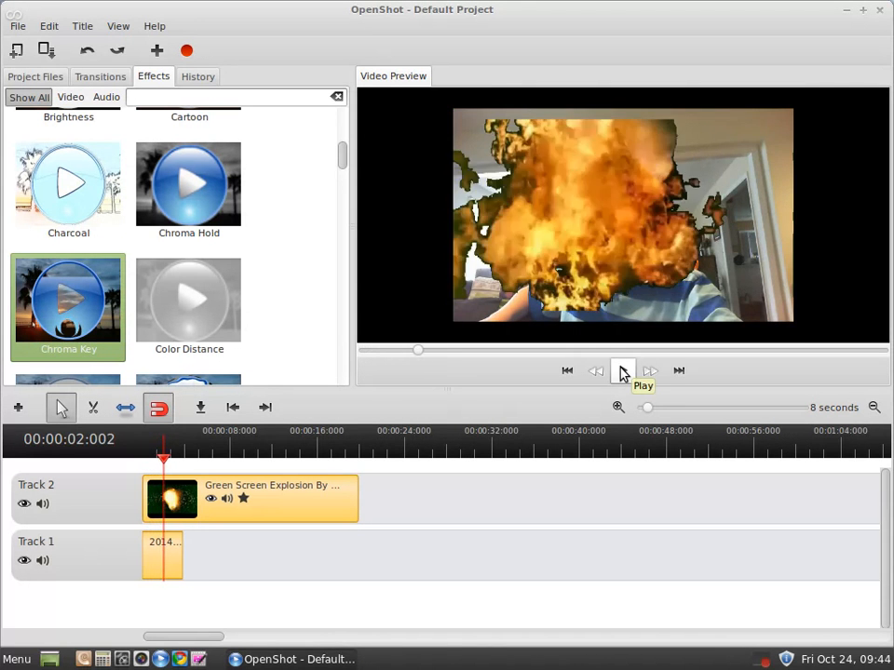
{"action": "left_click", "coordinate": [623, 371]}
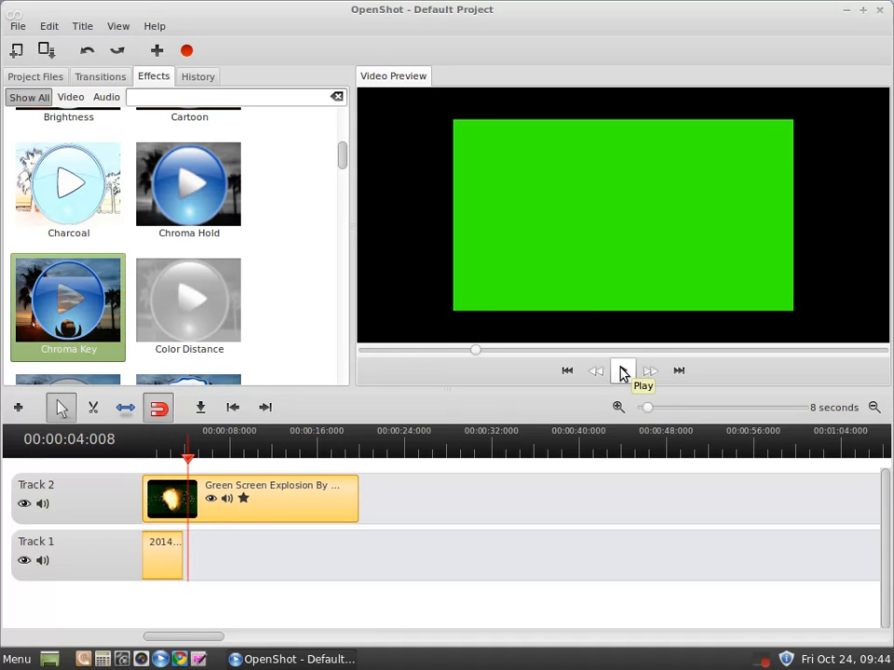
{"action": "left_click", "coordinate": [622, 372]}
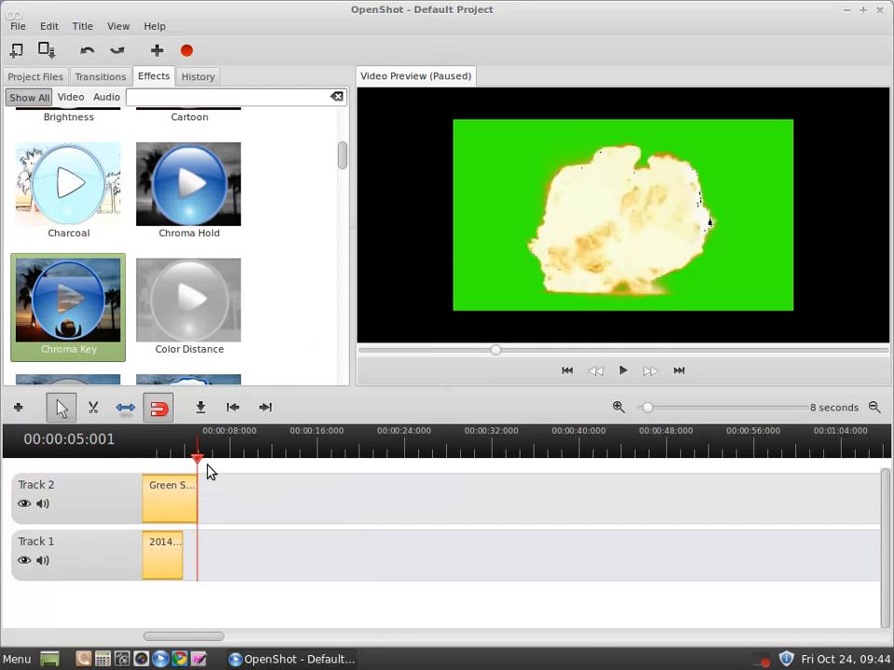
Step: Replay the composite from the start to check the explosion clip's timing
{"action": "left_click", "coordinate": [567, 370]}
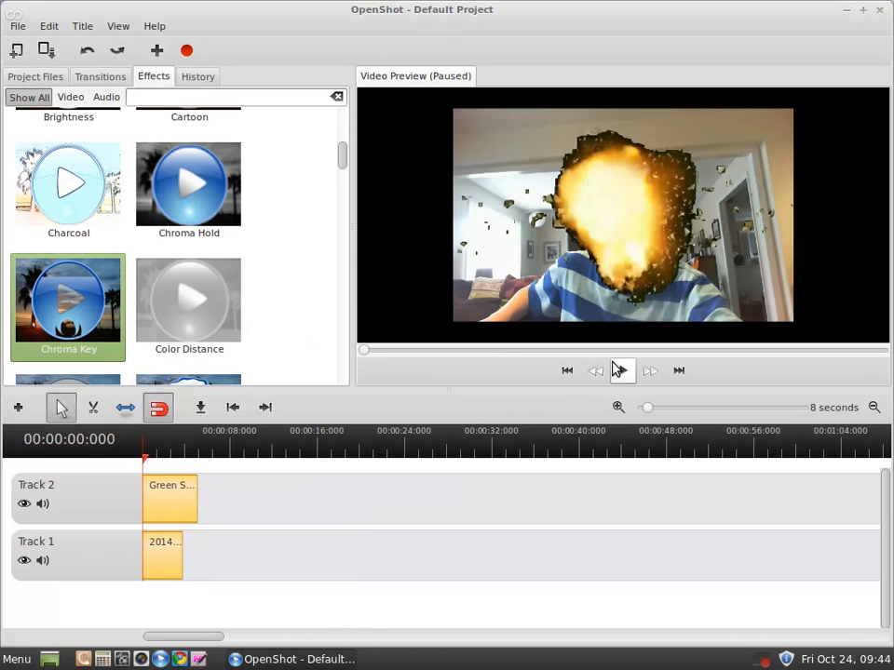
{"action": "left_click", "coordinate": [622, 371]}
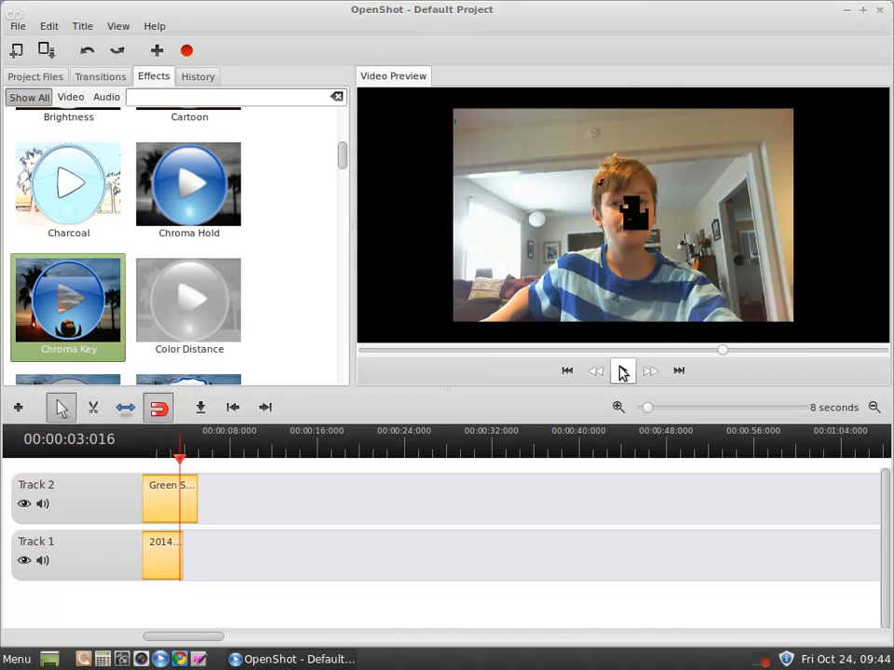
{"action": "left_click", "coordinate": [622, 371]}
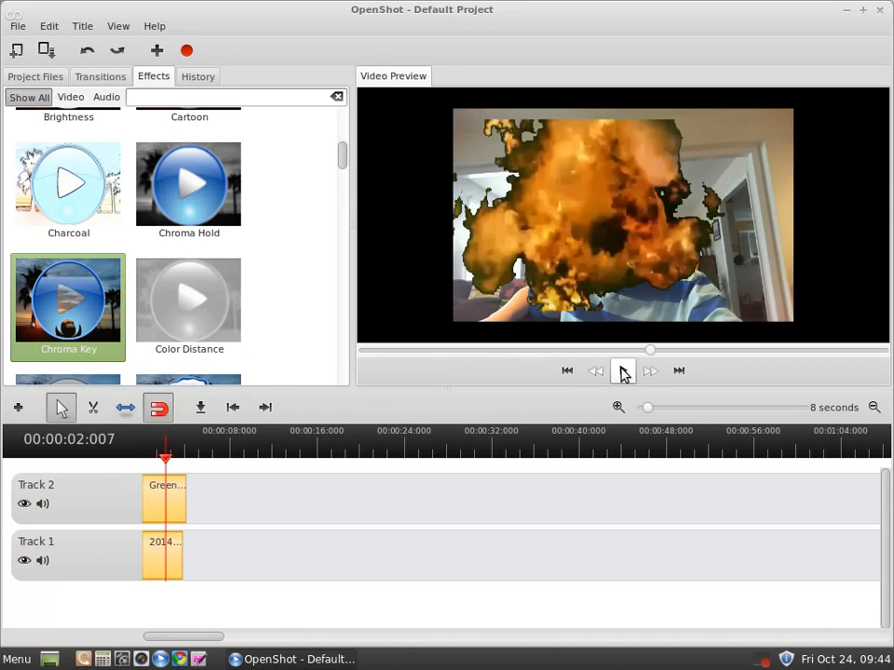
{"action": "left_click", "coordinate": [622, 370]}
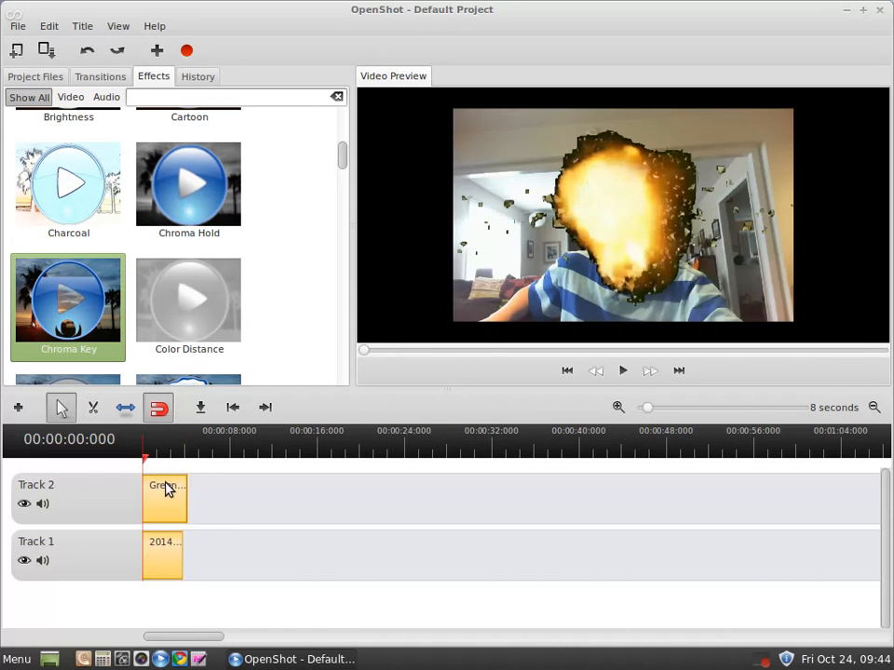
{"action": "right_click", "coordinate": [165, 491]}
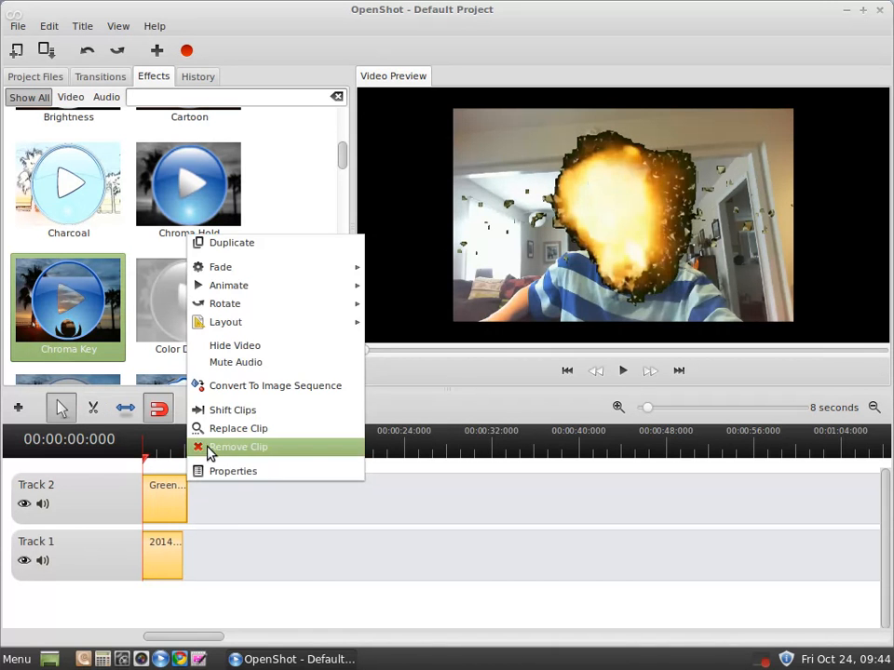
{"action": "left_click", "coordinate": [622, 371]}
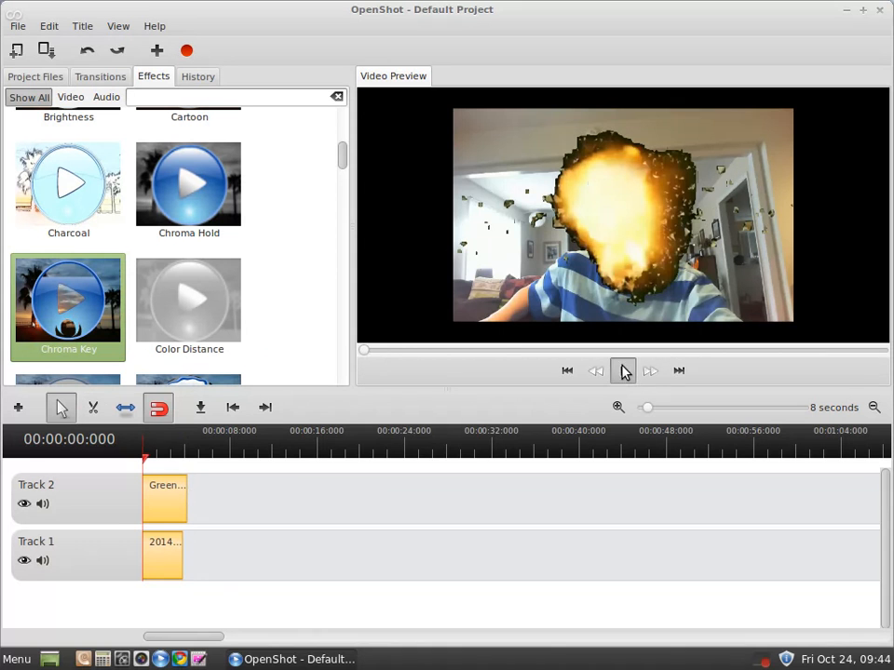
{"action": "left_click", "coordinate": [623, 370]}
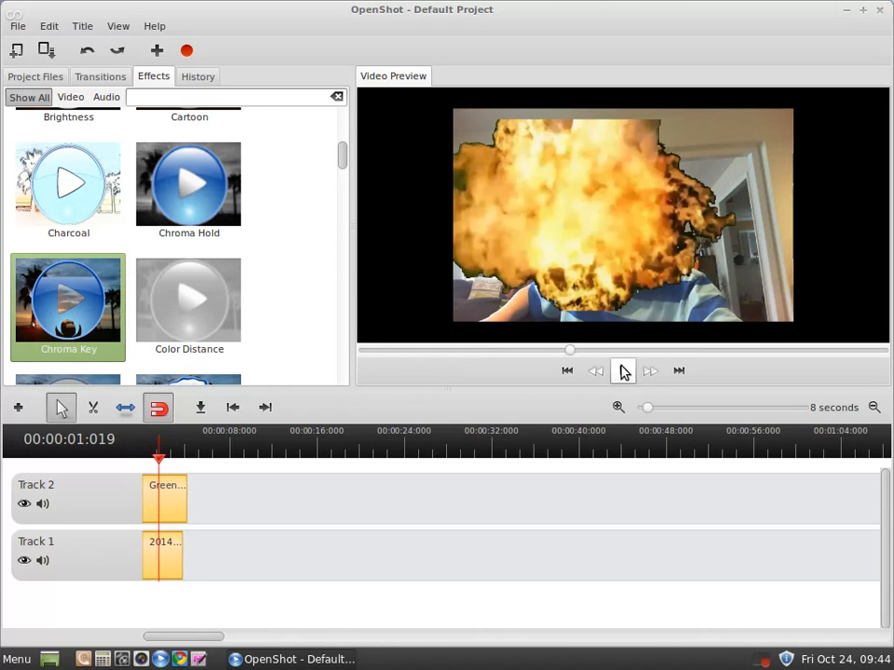
{"action": "left_click", "coordinate": [623, 371]}
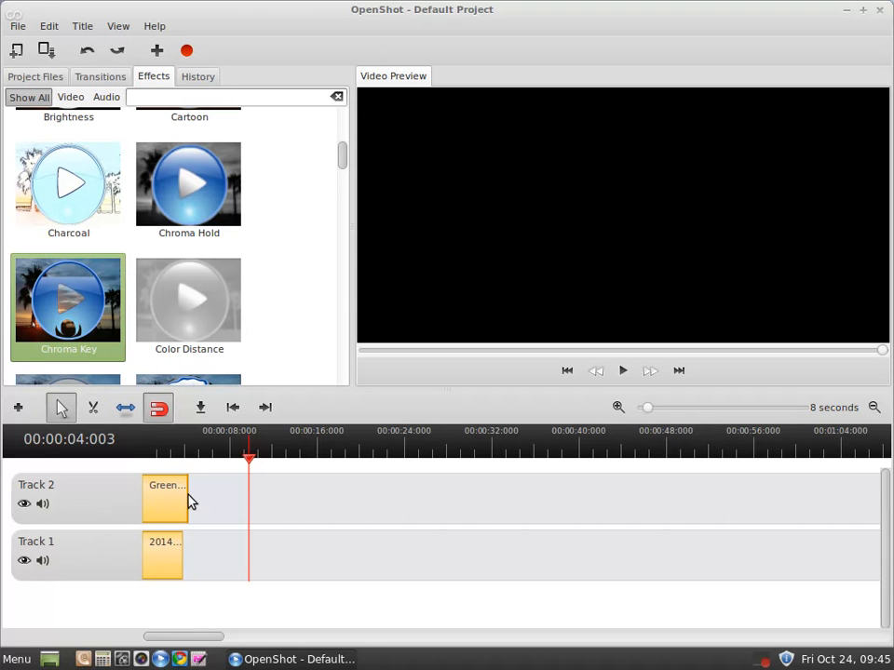
{"action": "mouse_move", "coordinate": [209, 453]}
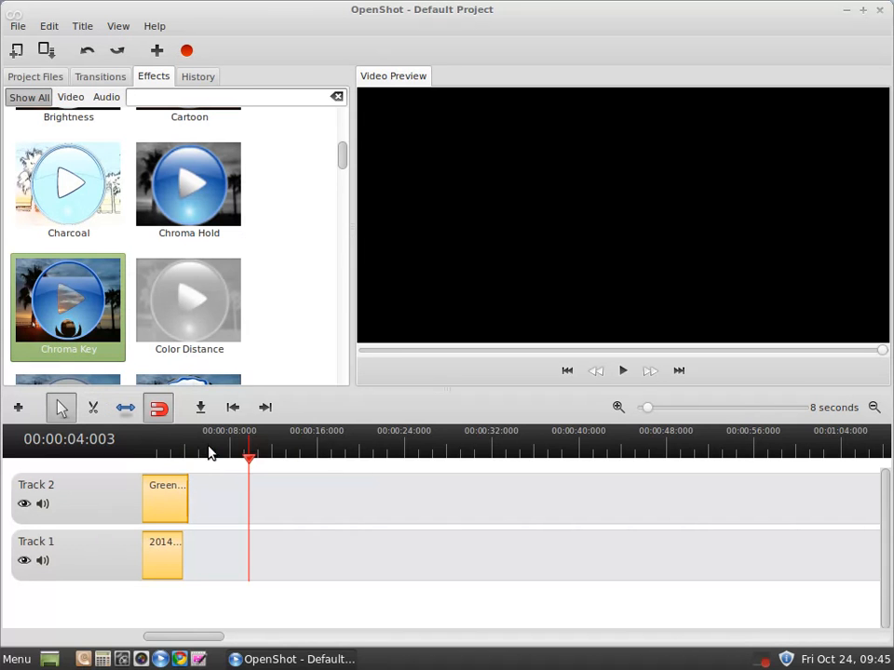
Step: Move the explosion clip back to 0:00 on Track 2, ending with the webcam clip
{"action": "left_click", "coordinate": [165, 498]}
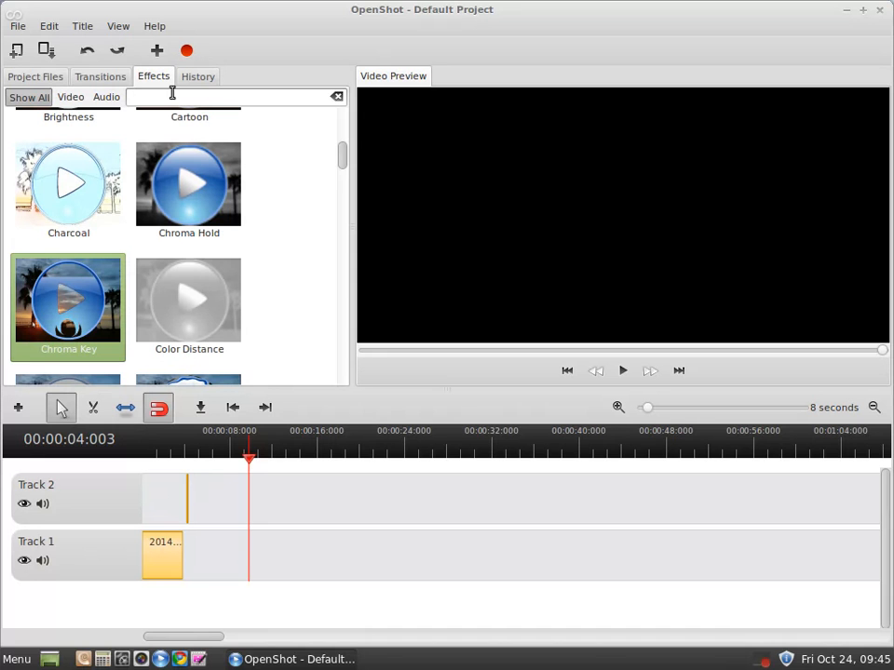
{"action": "mouse_move", "coordinate": [197, 76]}
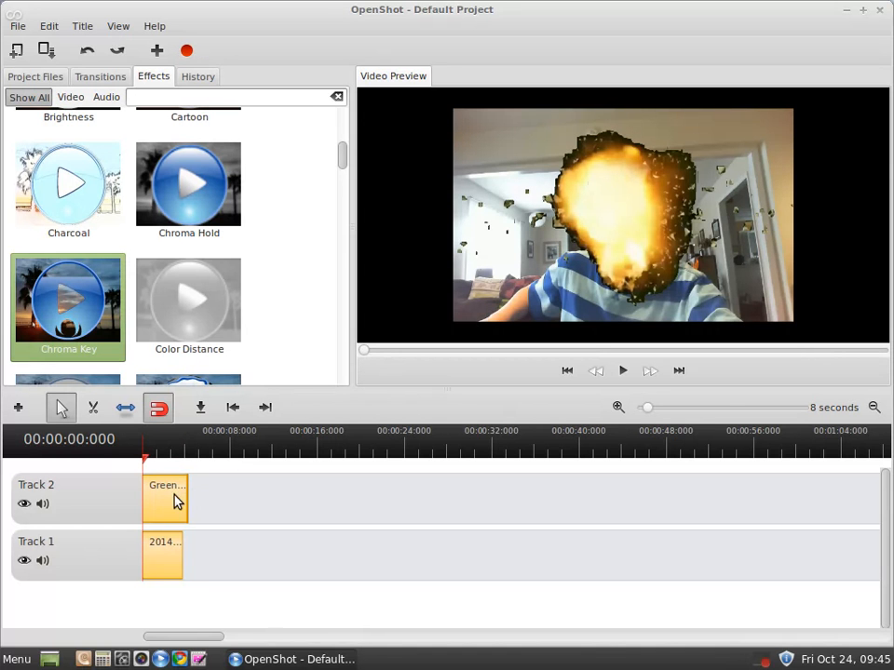
{"action": "right_click", "coordinate": [165, 498]}
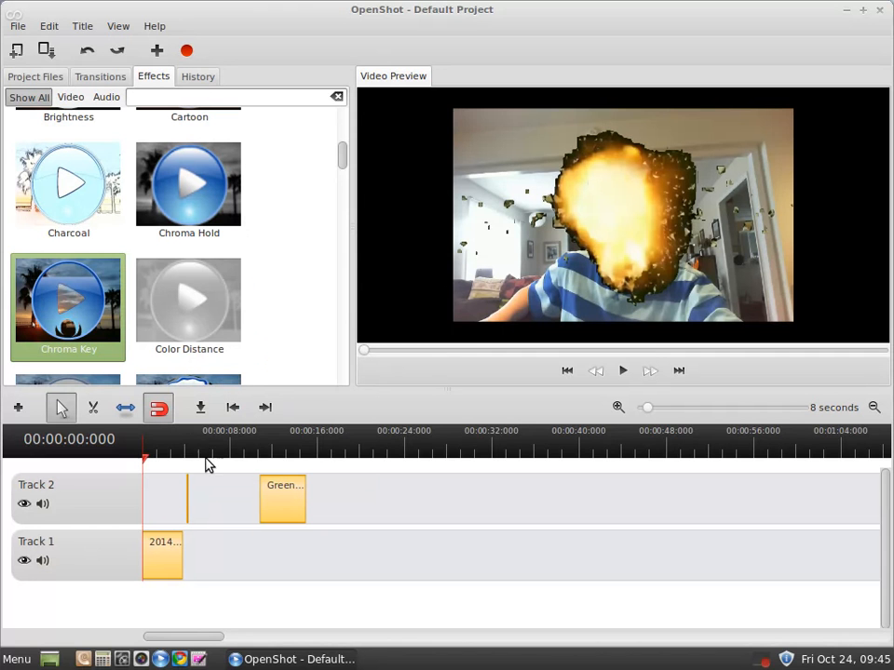
{"action": "mouse_move", "coordinate": [193, 510]}
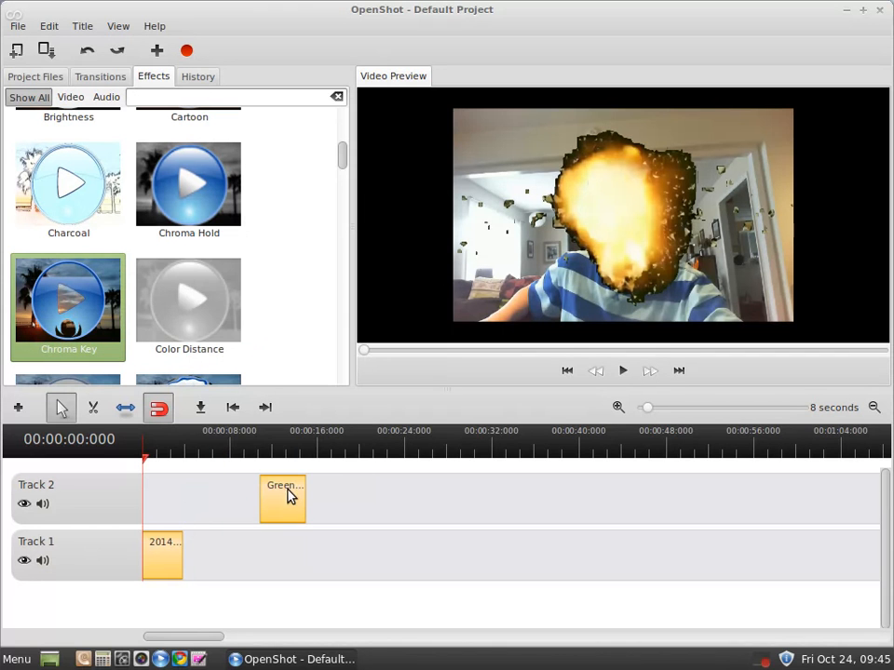
{"action": "left_click_drag", "start_coordinate": [282, 498], "coordinate": [166, 498]}
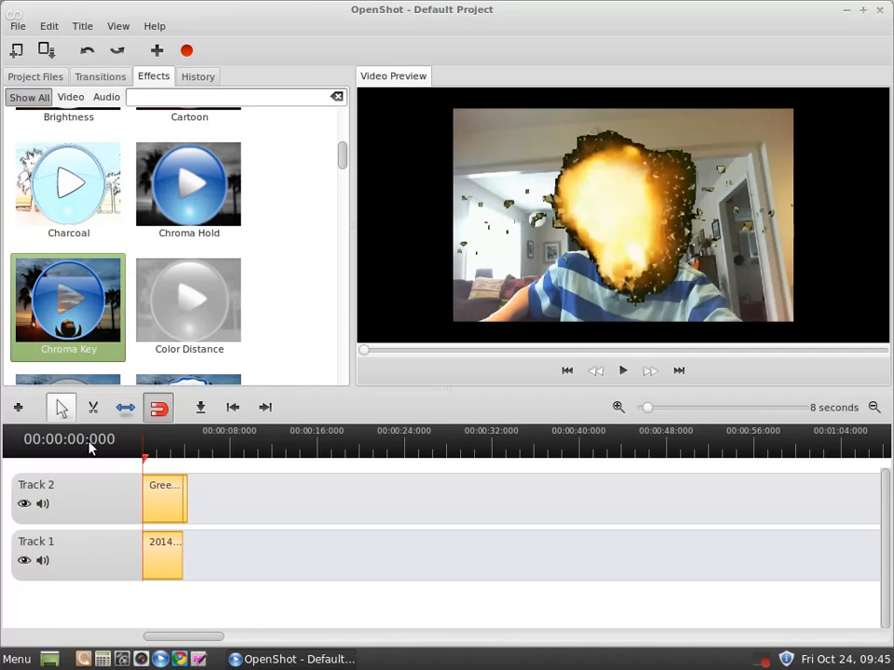
{"action": "right_click", "coordinate": [162, 498]}
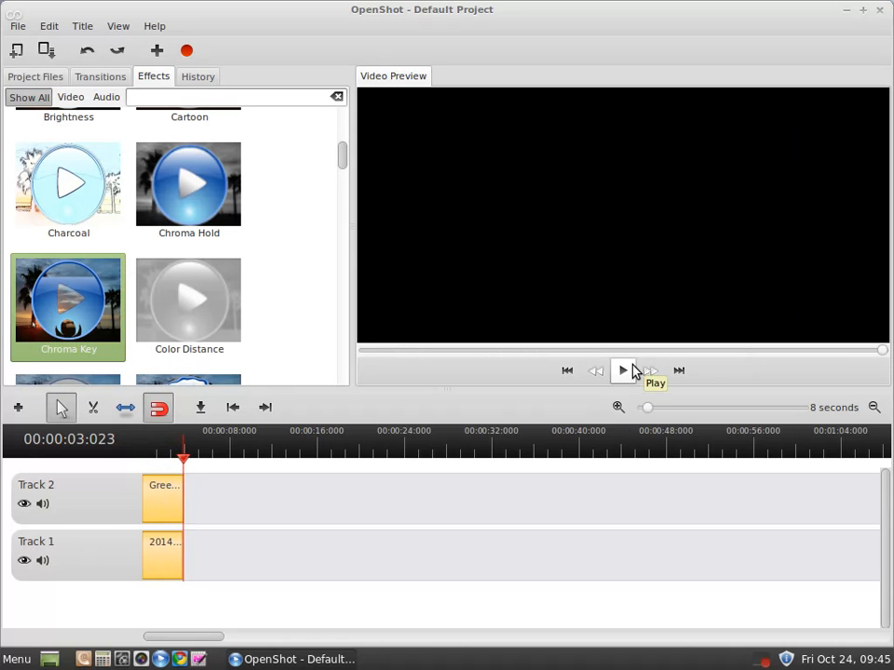
{"action": "mouse_move", "coordinate": [555, 380]}
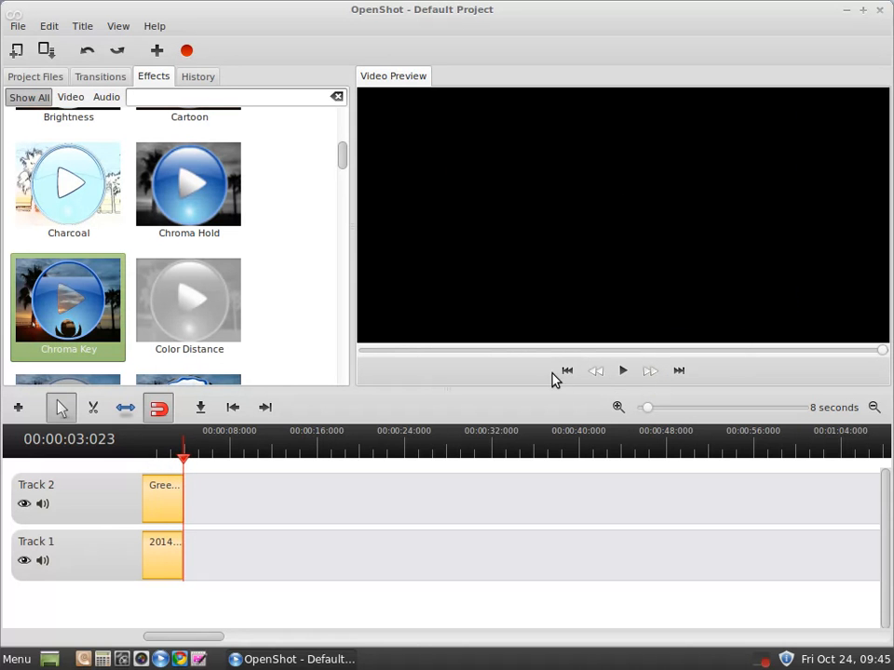
Step: Replay the composite, then show Project Files with Yes.png previewed
{"action": "left_click", "coordinate": [622, 370]}
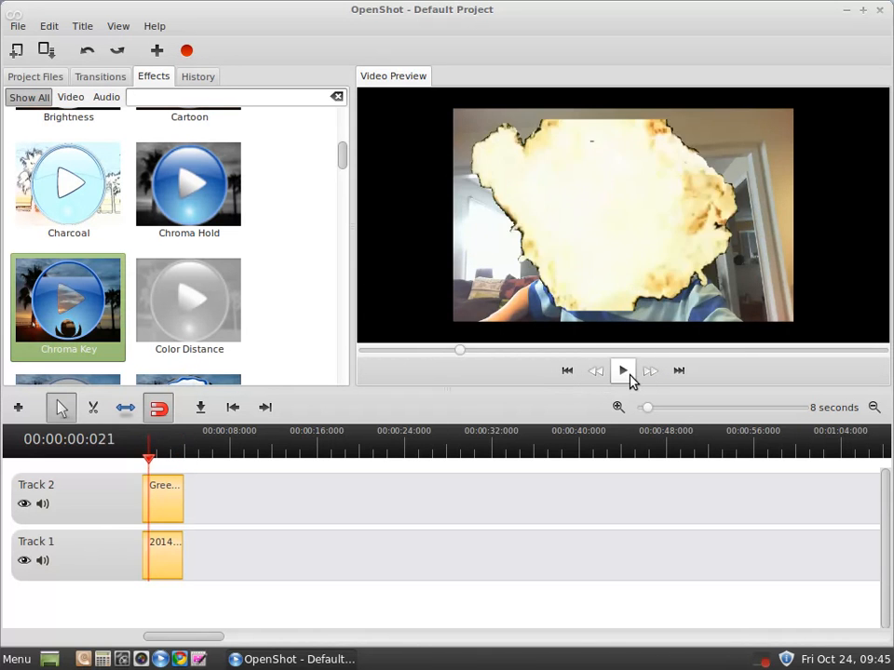
{"action": "left_click", "coordinate": [623, 371]}
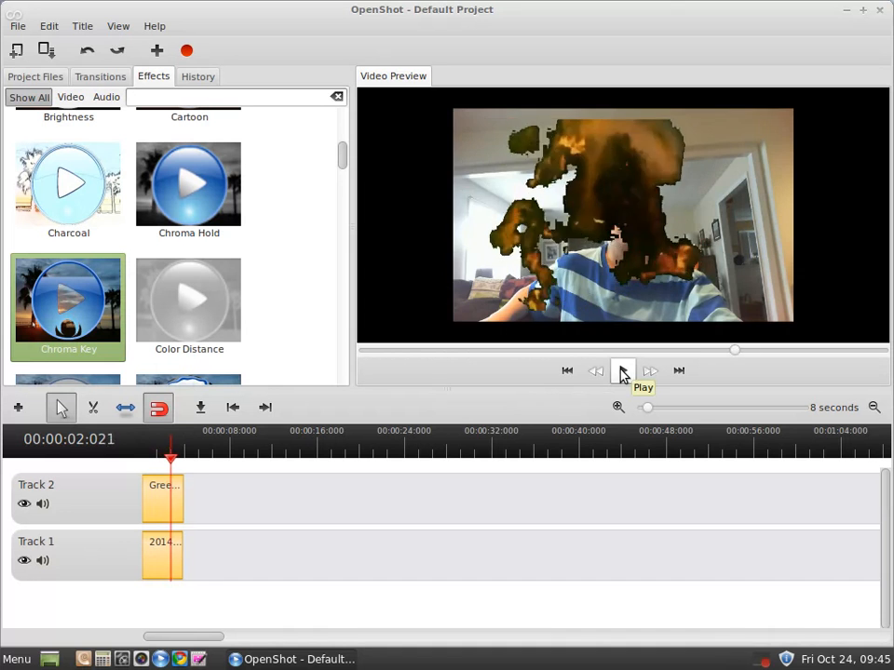
{"action": "left_click", "coordinate": [622, 371]}
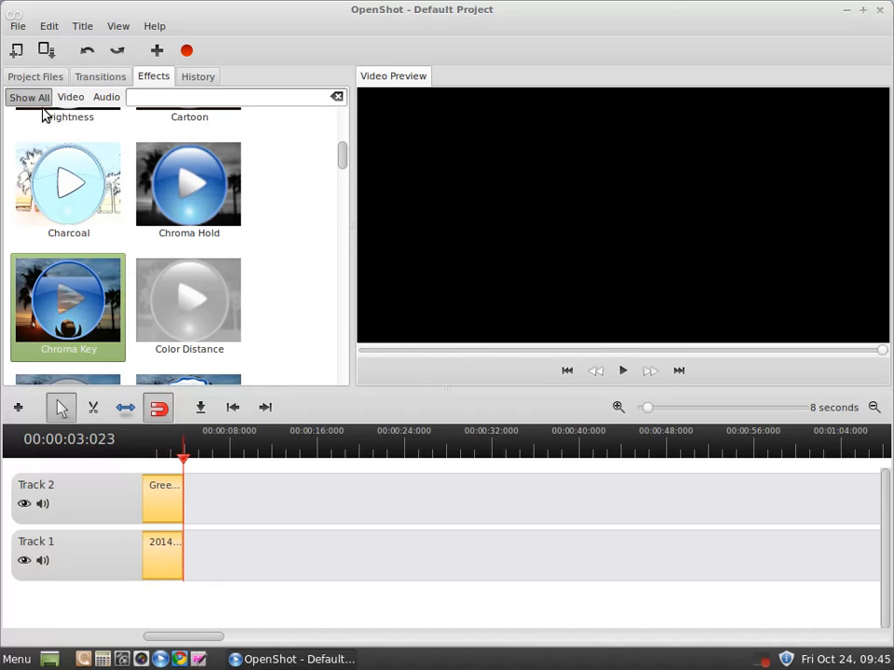
{"action": "left_click", "coordinate": [36, 75]}
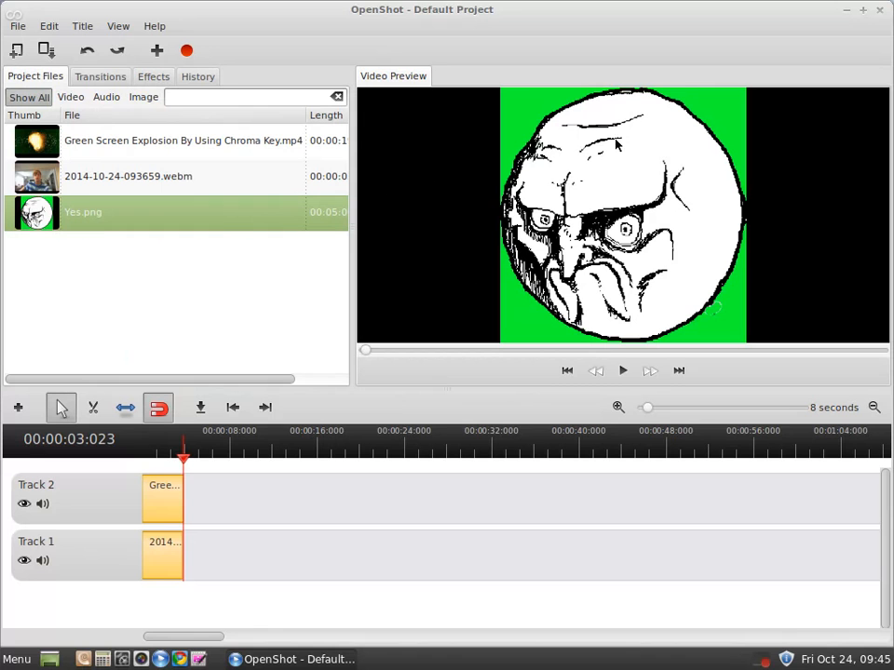
{"action": "mouse_move", "coordinate": [157, 519]}
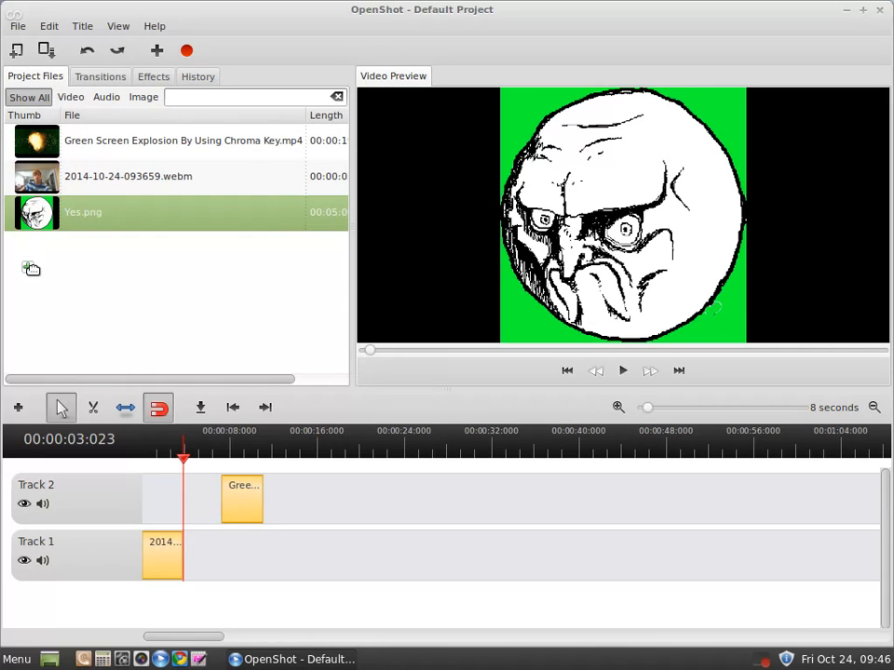
Step: Place Yes.png at Track 2's start, move the explosion to new Track 3, and preview
{"action": "left_click_drag", "start_coordinate": [35, 212], "coordinate": [168, 500]}
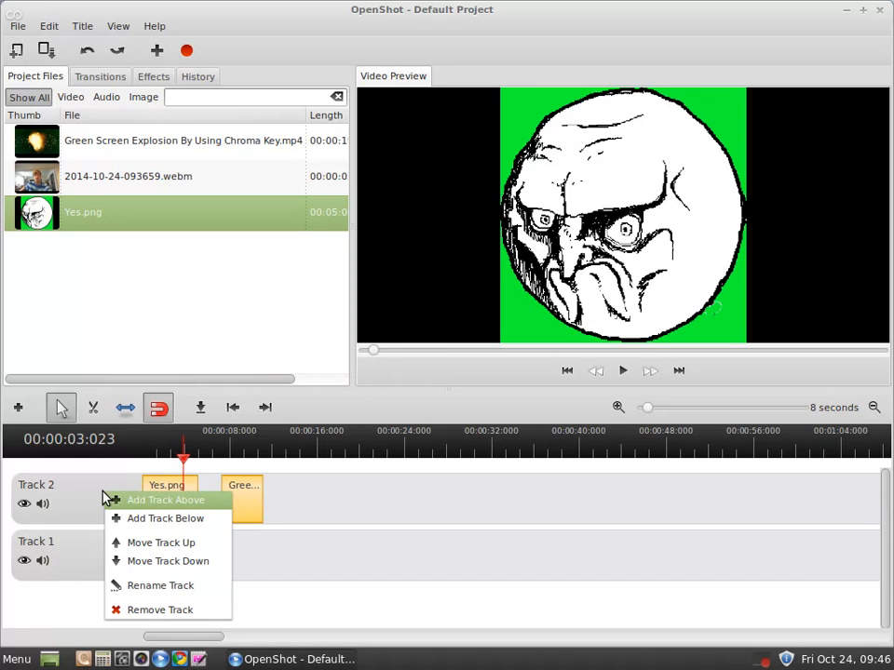
{"action": "left_click", "coordinate": [166, 500]}
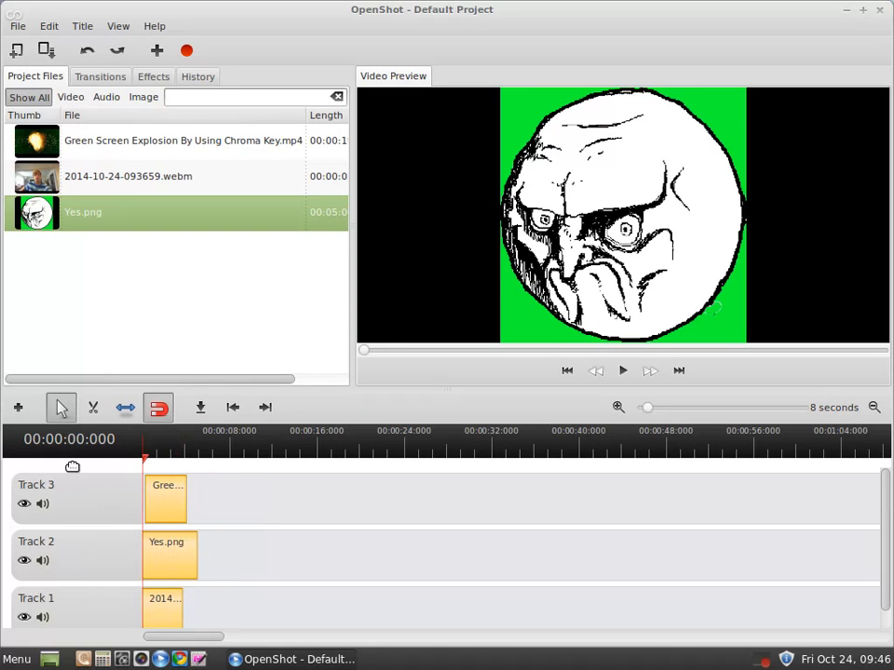
{"action": "left_click", "coordinate": [622, 371]}
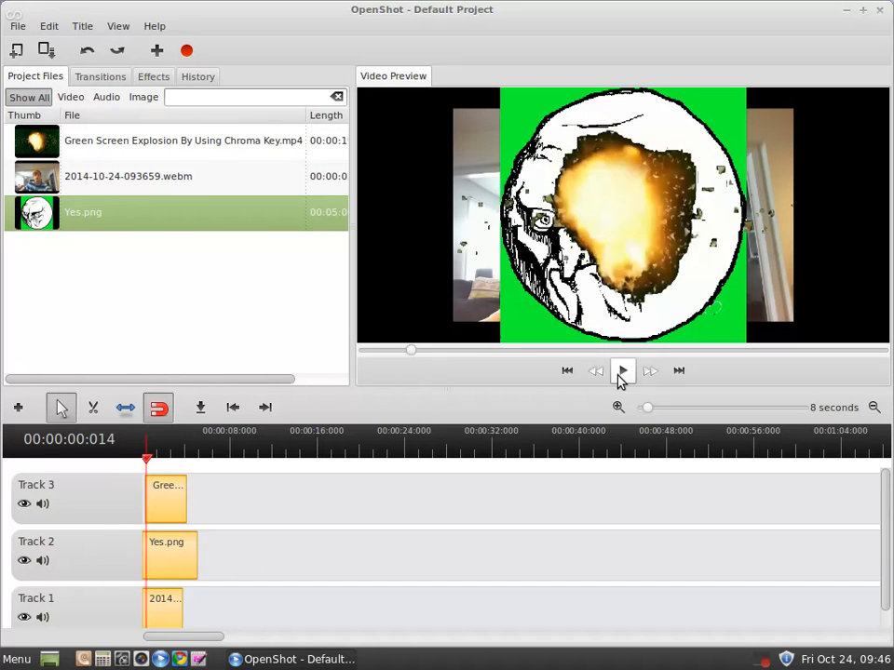
{"action": "left_click", "coordinate": [623, 371]}
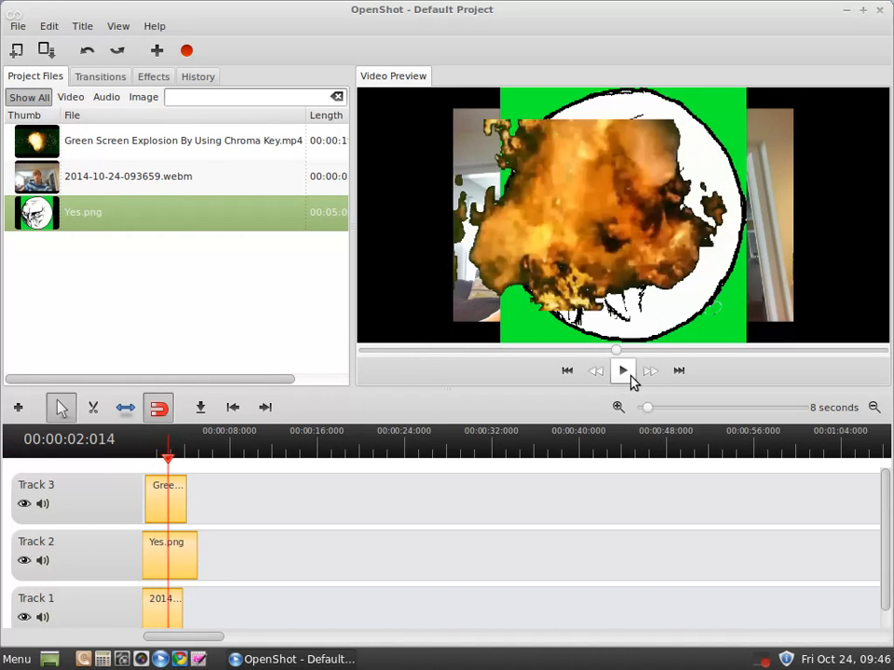
{"action": "left_click", "coordinate": [622, 370]}
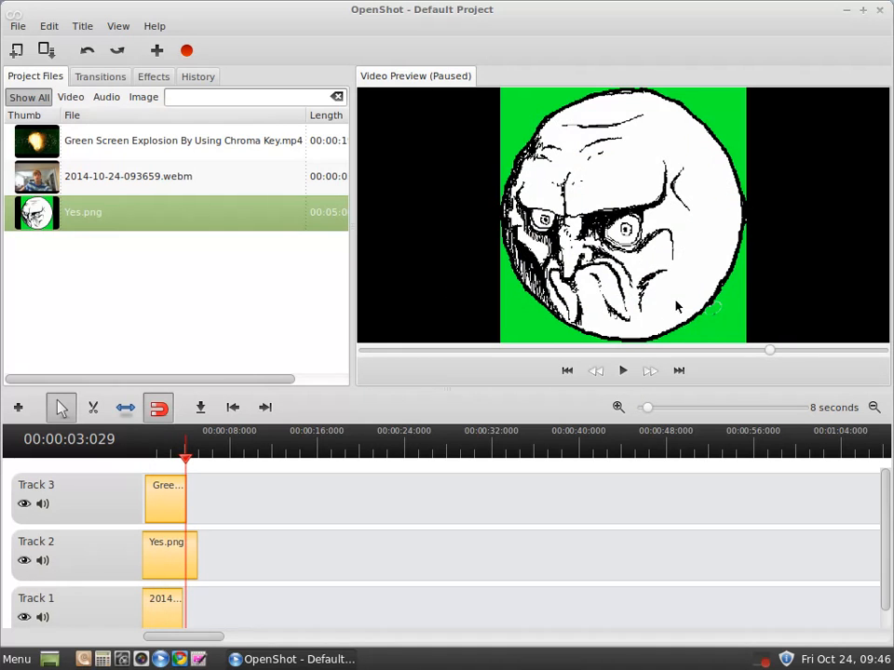
{"action": "left_click", "coordinate": [153, 76]}
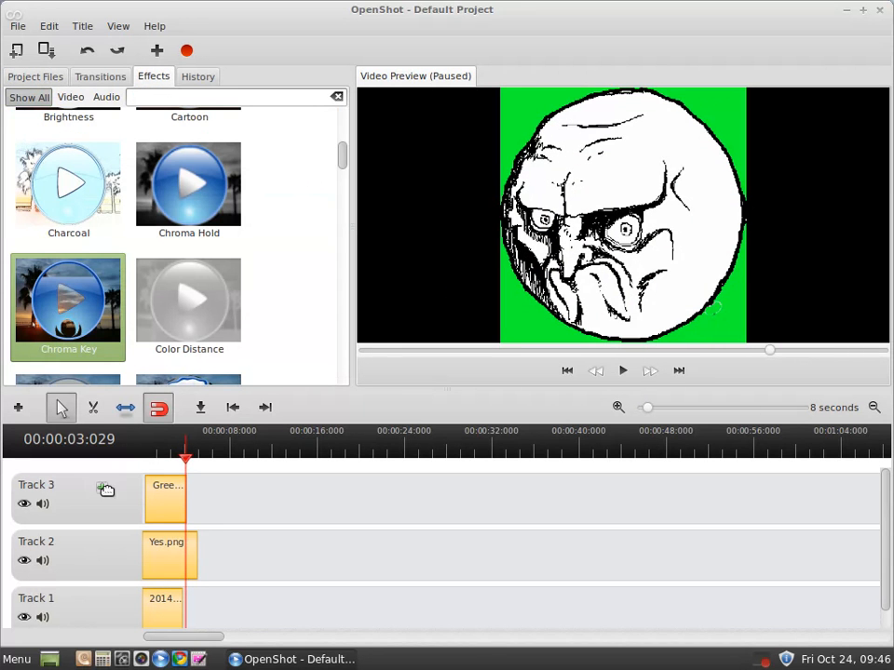
Step: Give the Yes.png clip a Chroma Key with green #23EB46 key colour
{"action": "right_click", "coordinate": [166, 485]}
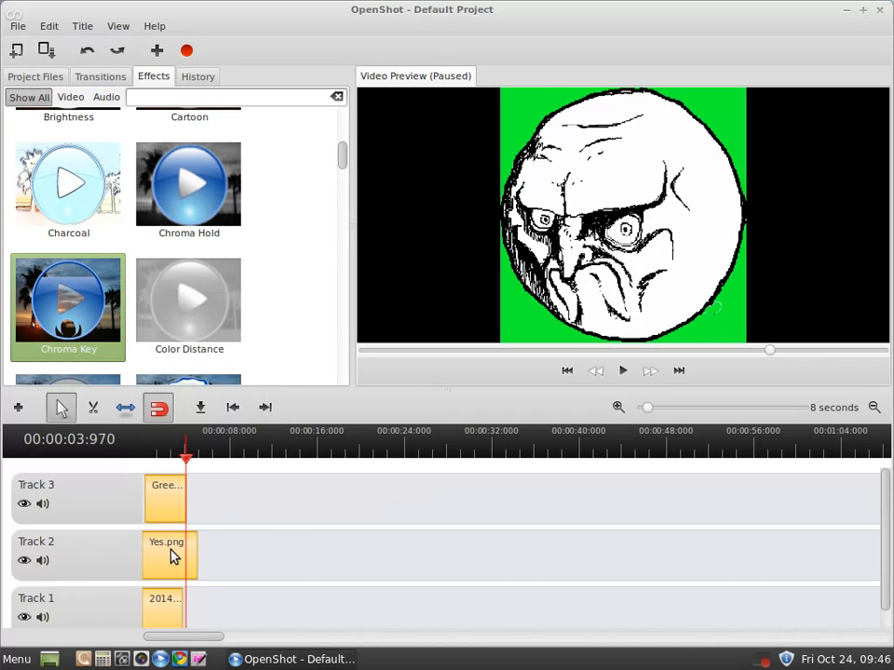
{"action": "double_click", "coordinate": [170, 554]}
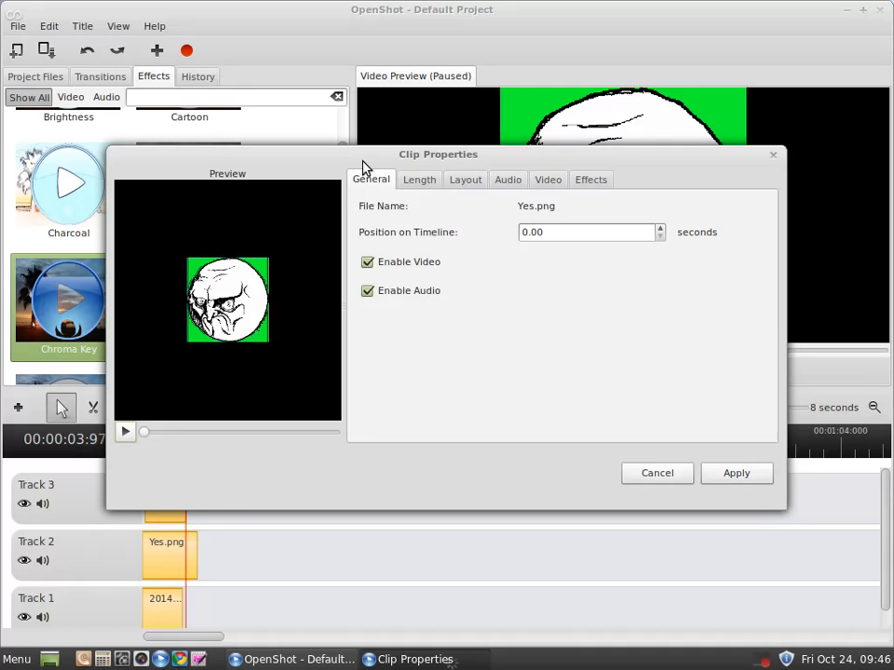
{"action": "left_click", "coordinate": [590, 179]}
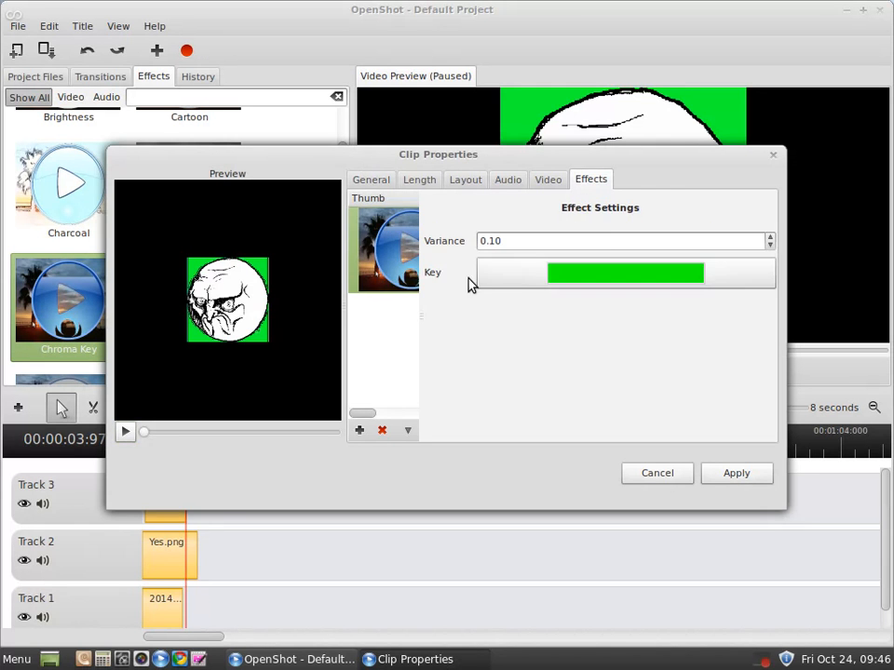
{"action": "left_click", "coordinate": [625, 272]}
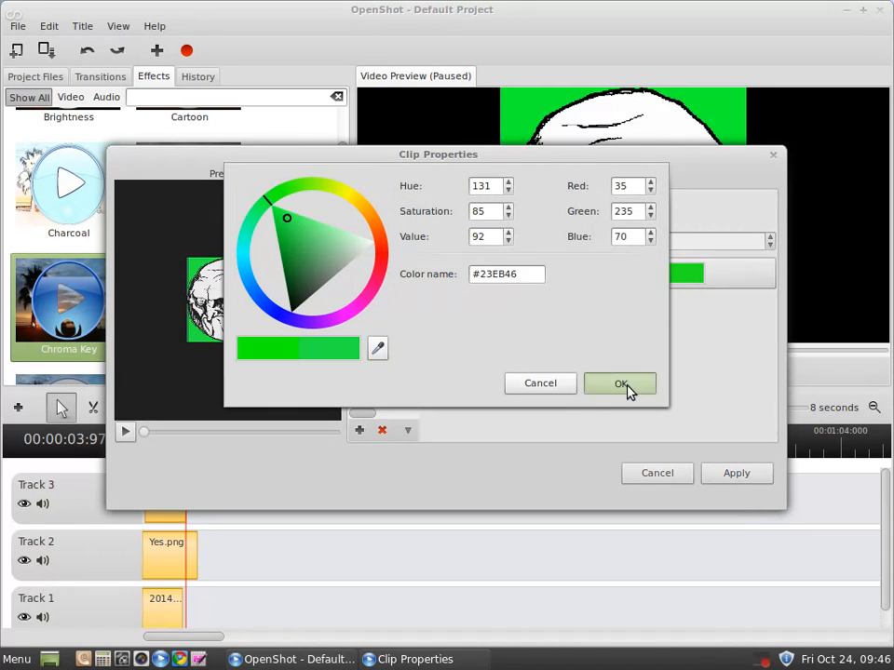
{"action": "left_click", "coordinate": [620, 384]}
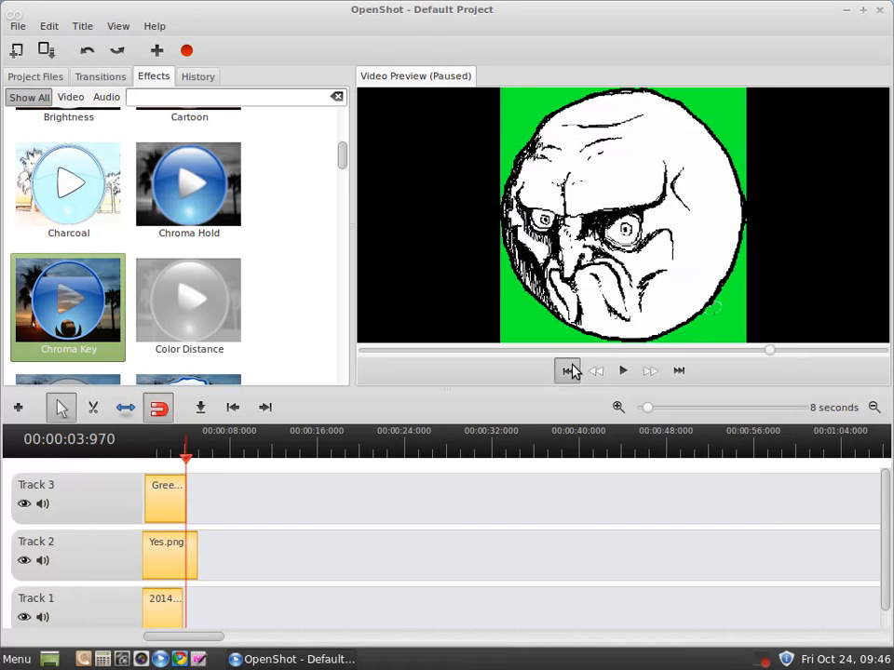
{"action": "left_click", "coordinate": [567, 371]}
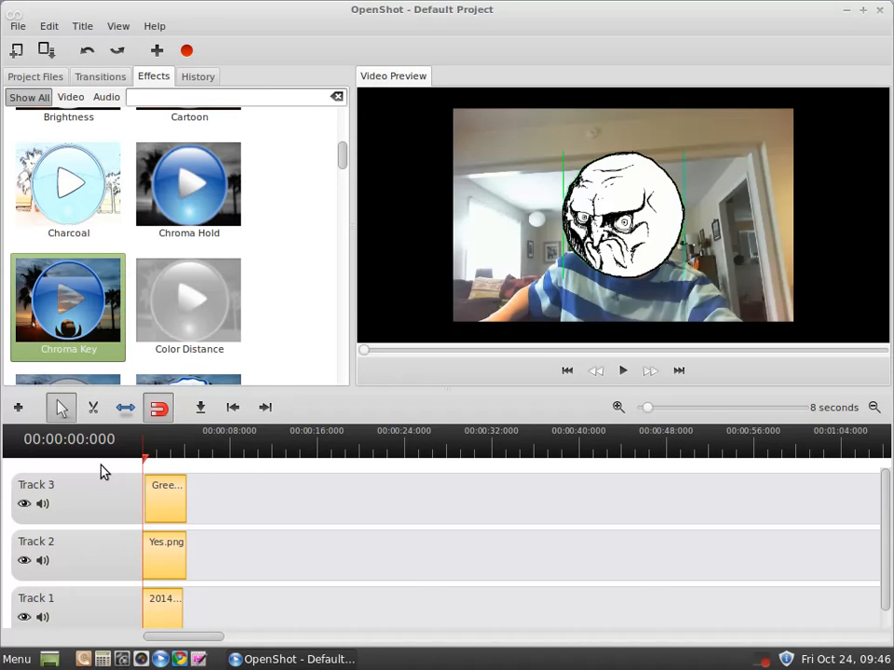
{"action": "left_click", "coordinate": [622, 370]}
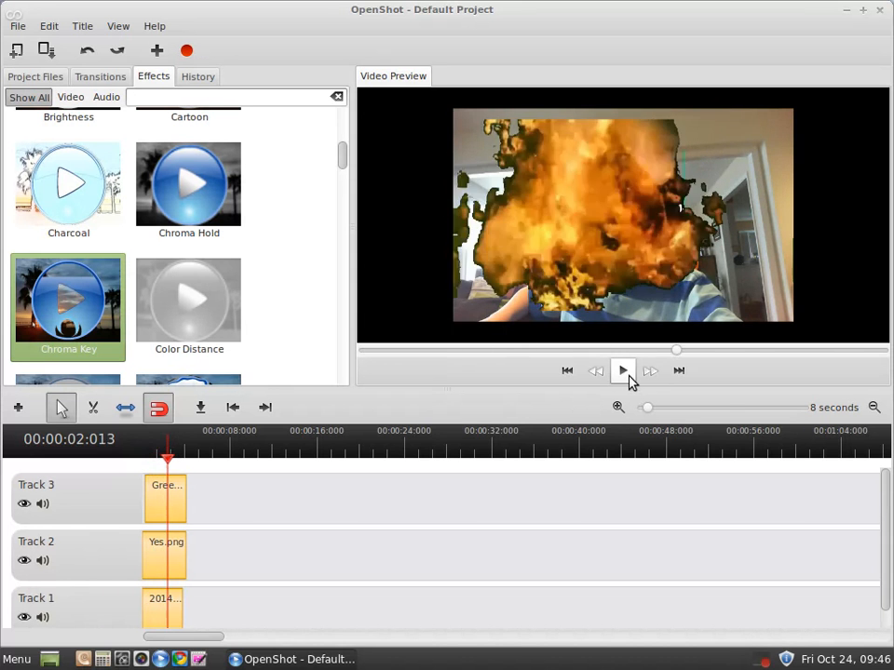
{"action": "left_click", "coordinate": [622, 371]}
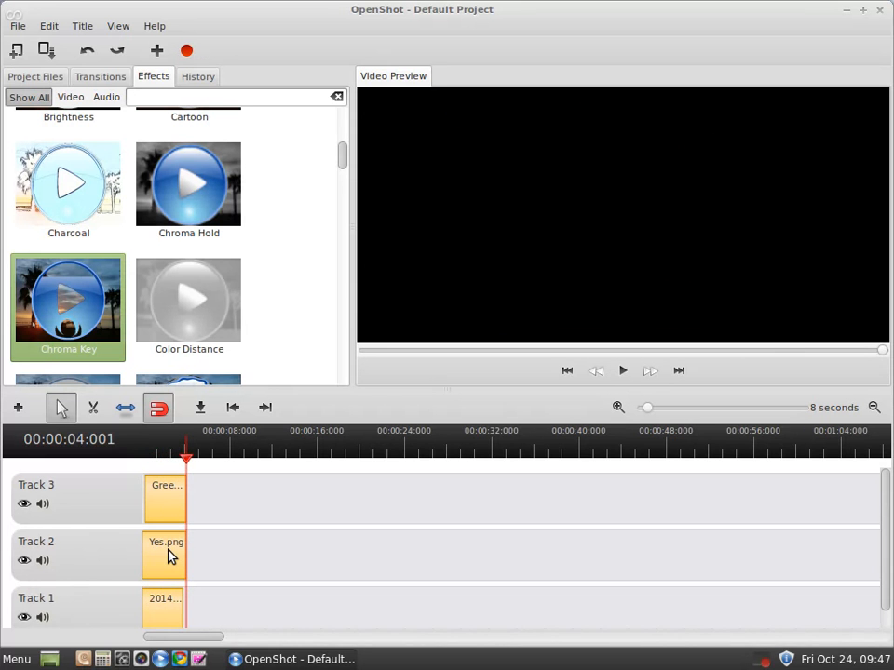
Step: Set Yes.png's layout to width 50, height 139, X 25, Y 25, then replay
{"action": "right_click", "coordinate": [165, 554]}
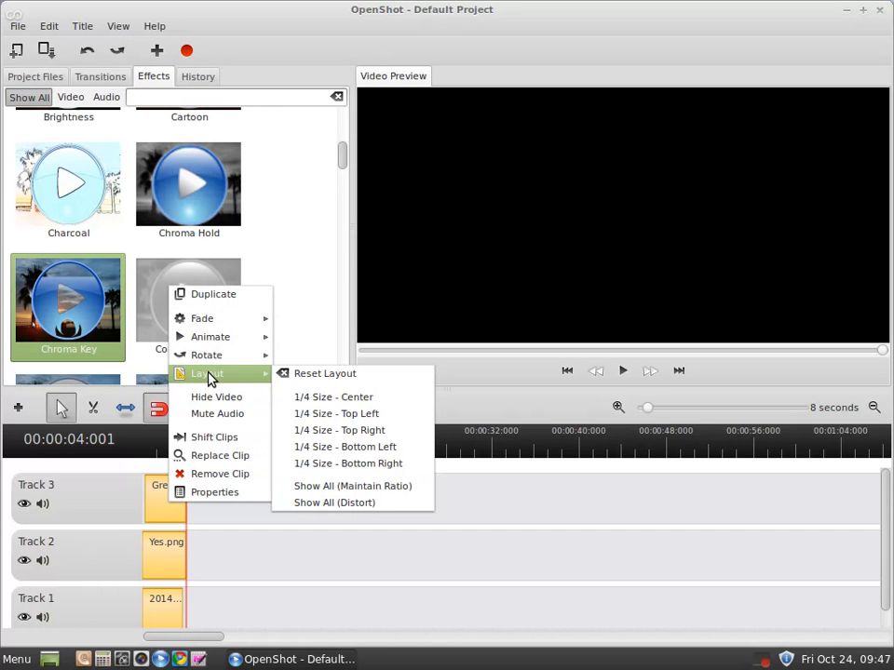
{"action": "mouse_move", "coordinate": [333, 397]}
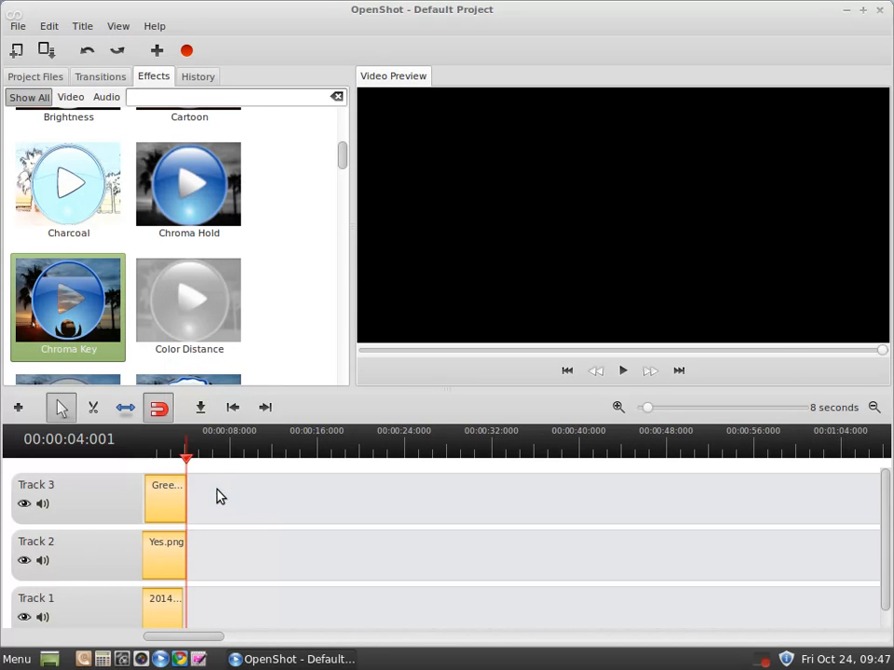
{"action": "double_click", "coordinate": [166, 499]}
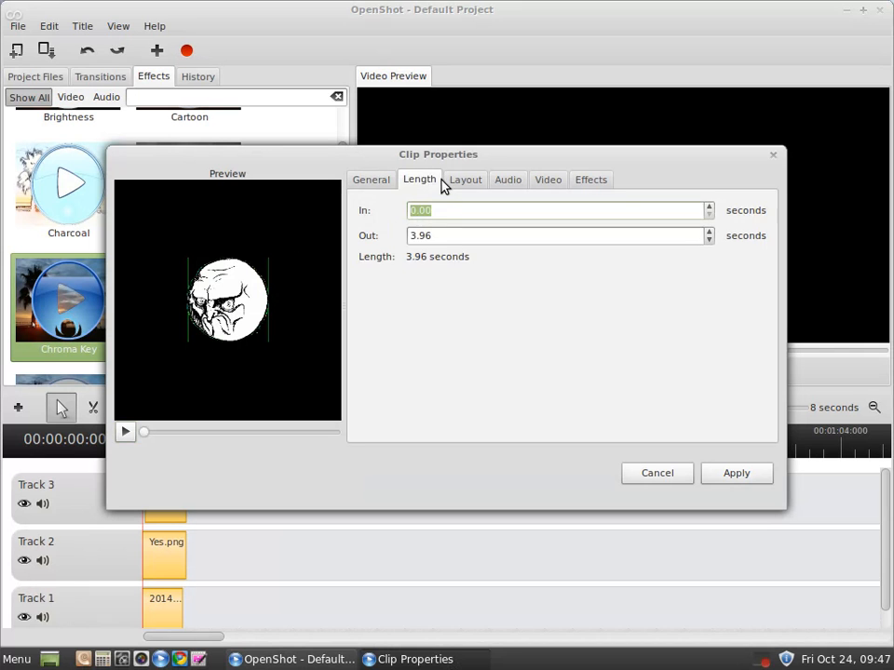
{"action": "left_click", "coordinate": [464, 178]}
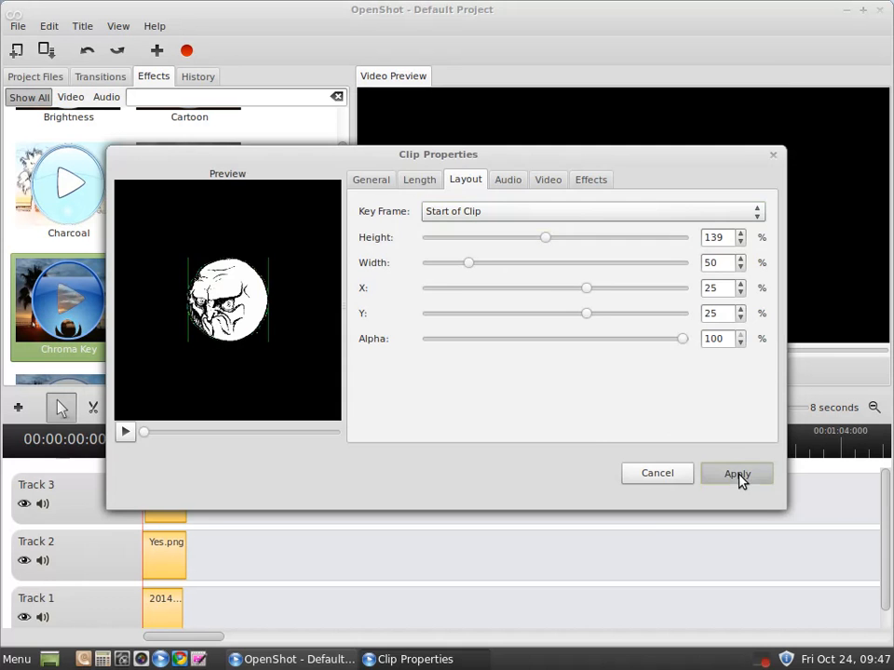
{"action": "left_click", "coordinate": [737, 473]}
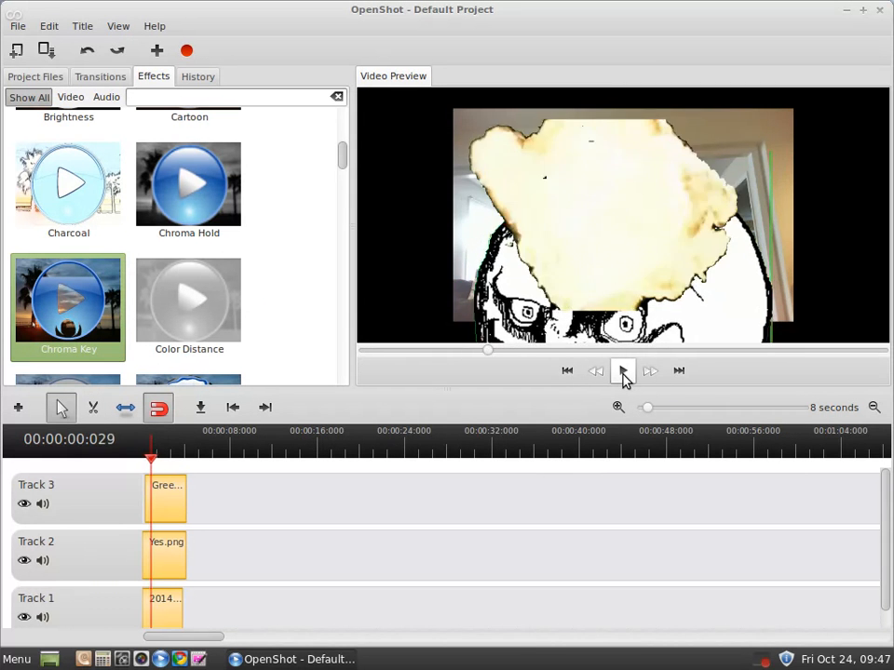
{"action": "left_click", "coordinate": [622, 371]}
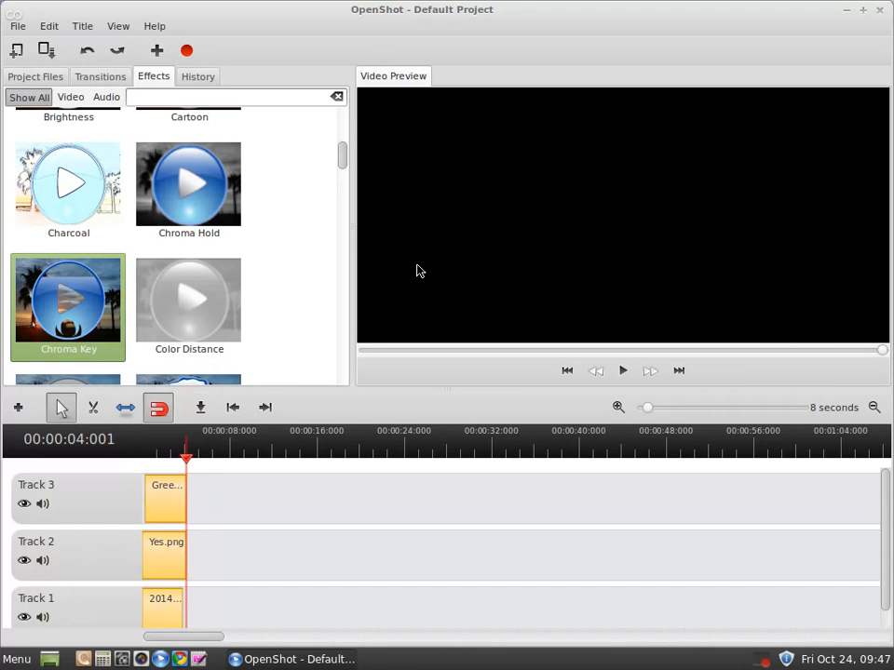
{"action": "double_click", "coordinate": [166, 499]}
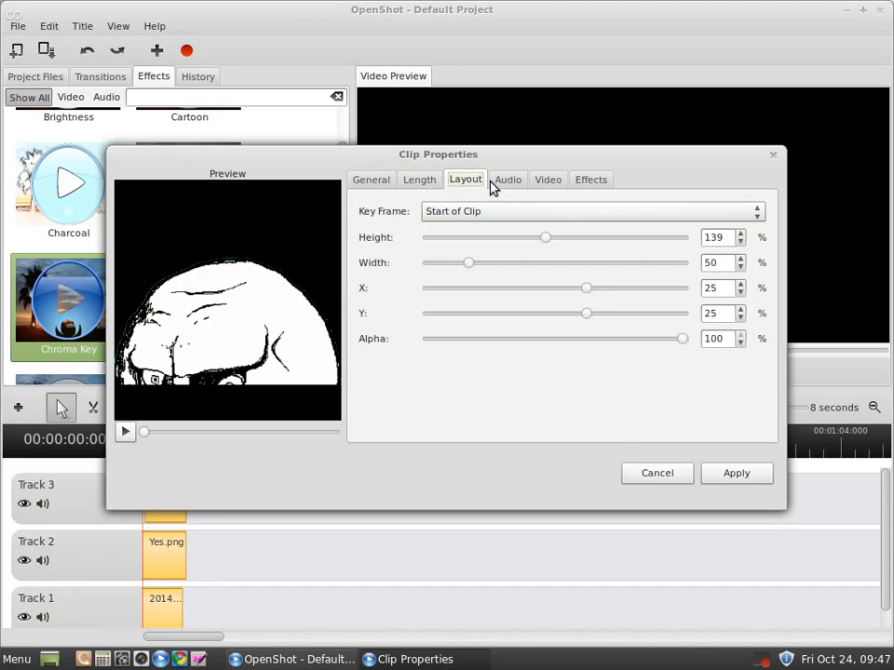
{"action": "left_click", "coordinate": [548, 178]}
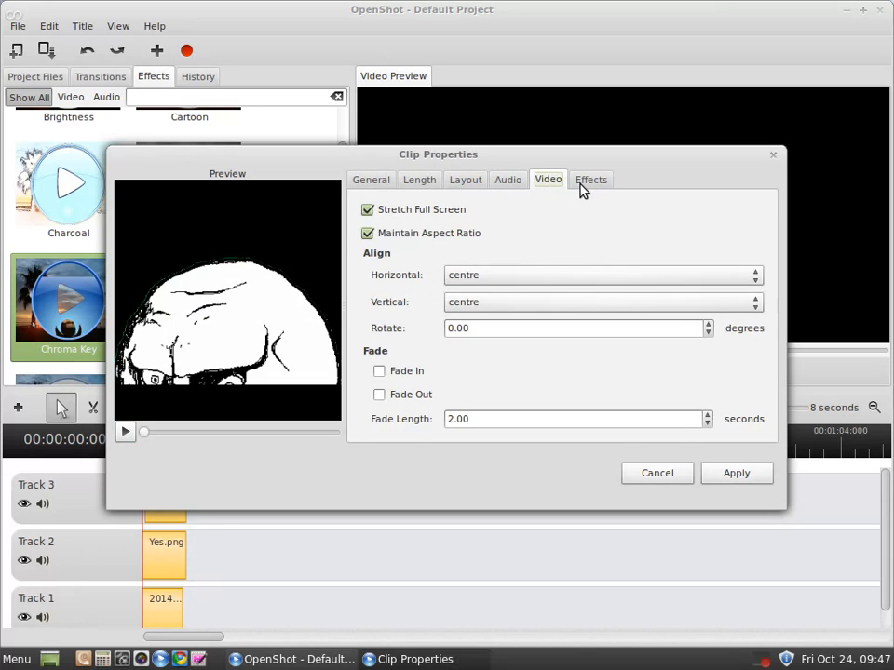
{"action": "left_click", "coordinate": [592, 179]}
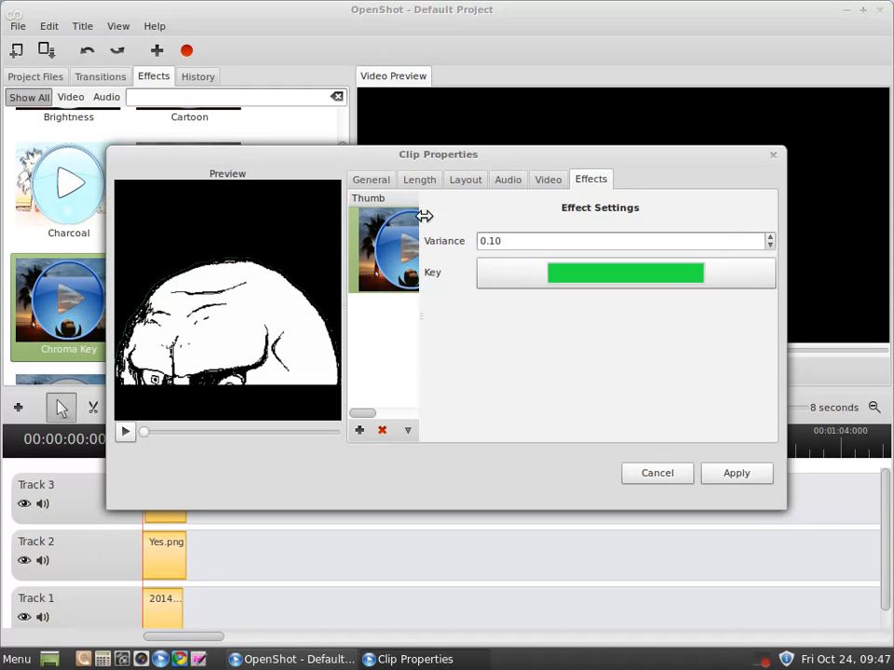
{"action": "left_click", "coordinate": [464, 179]}
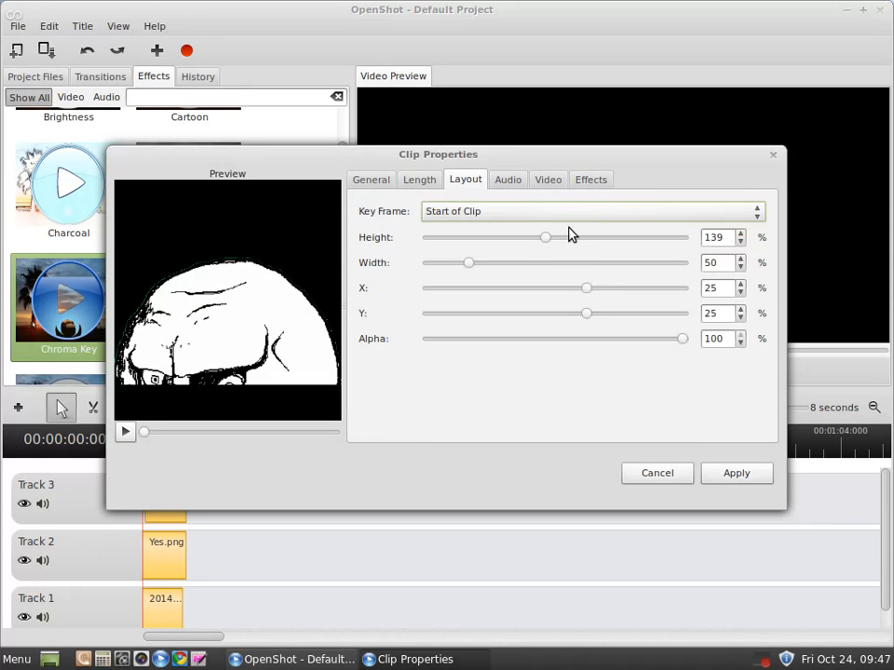
{"action": "left_click_drag", "start_coordinate": [545, 237], "coordinate": [470, 236]}
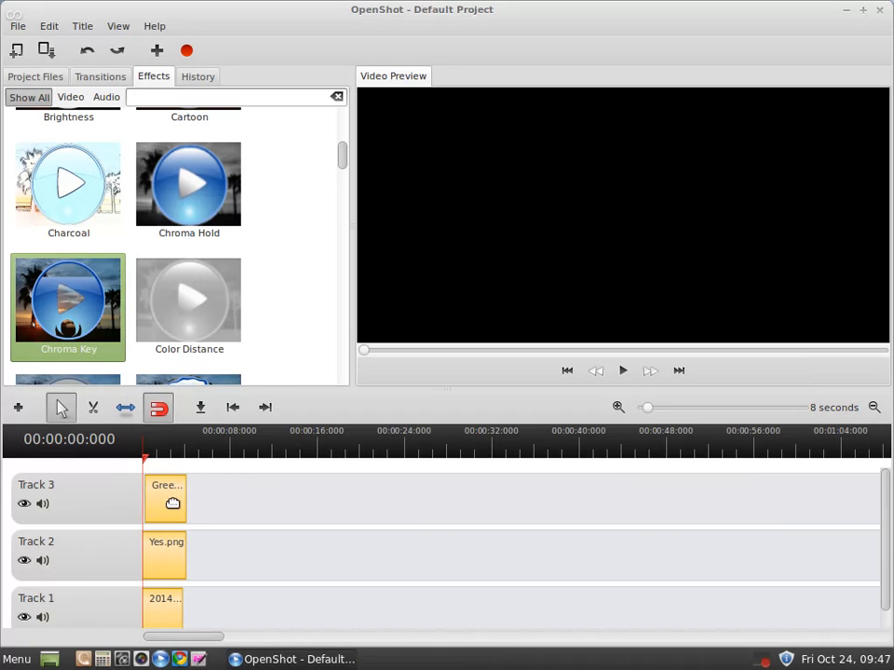
{"action": "left_click", "coordinate": [764, 660]}
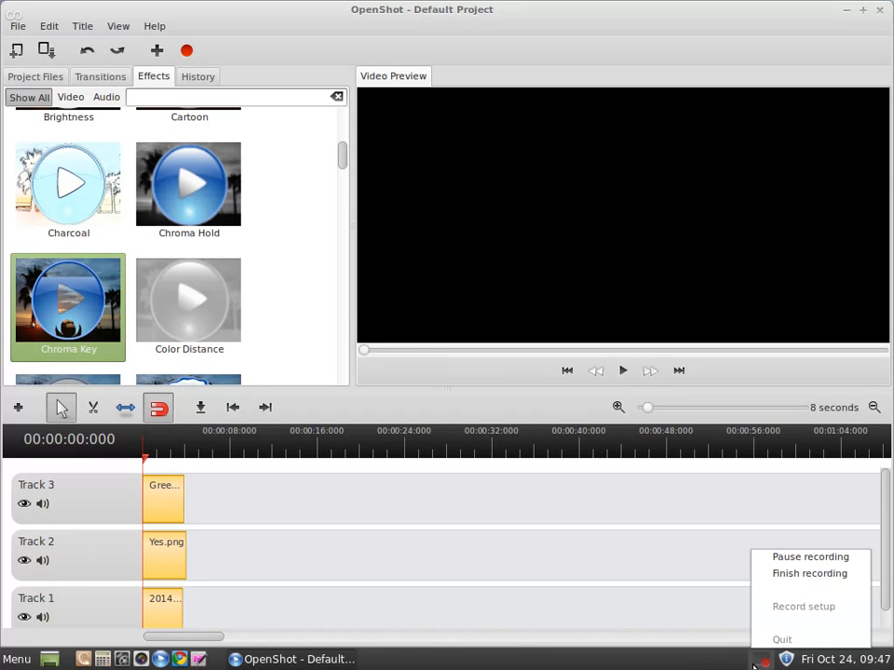